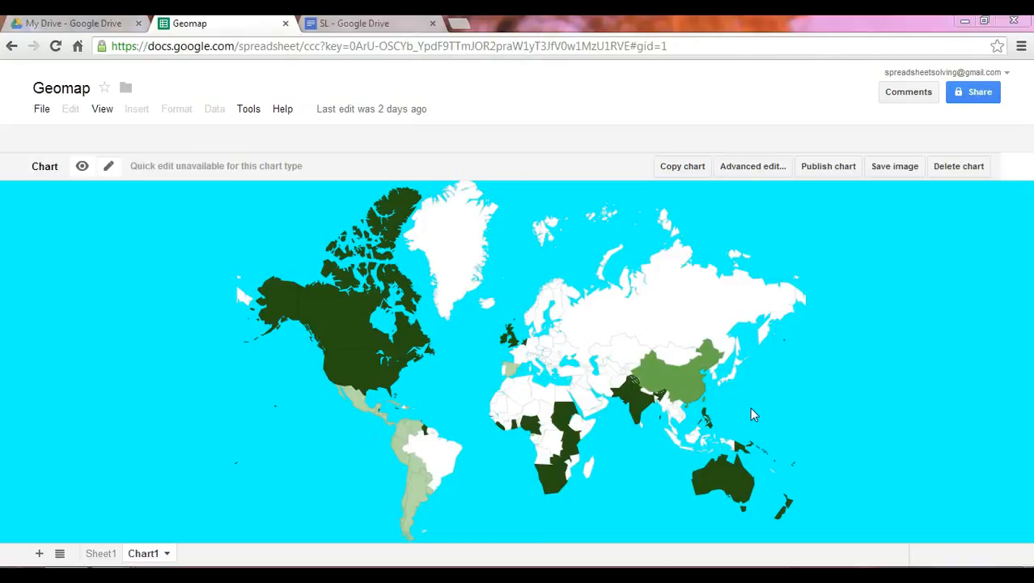
mouse_move(391, 375)
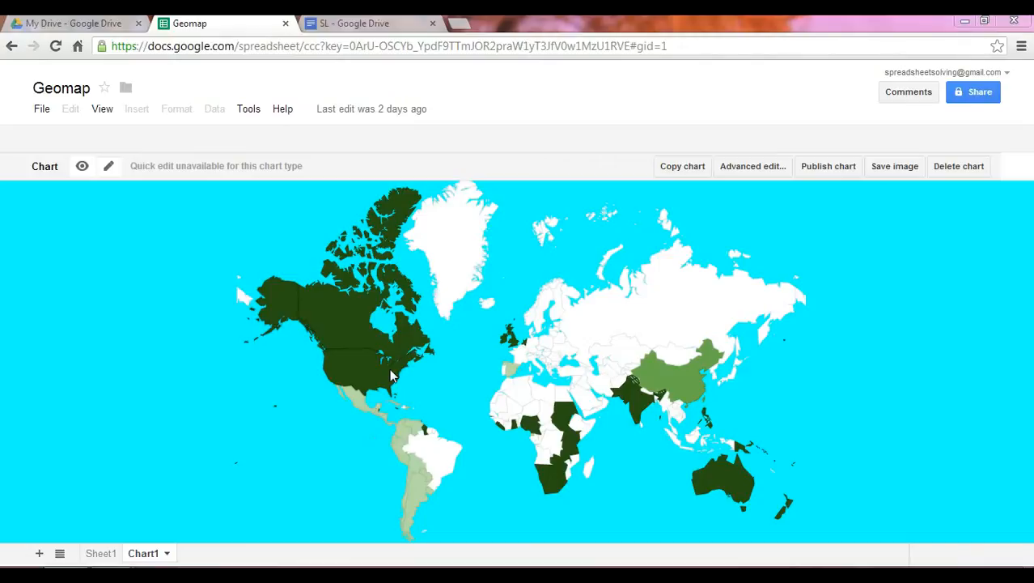
mouse_move(631, 374)
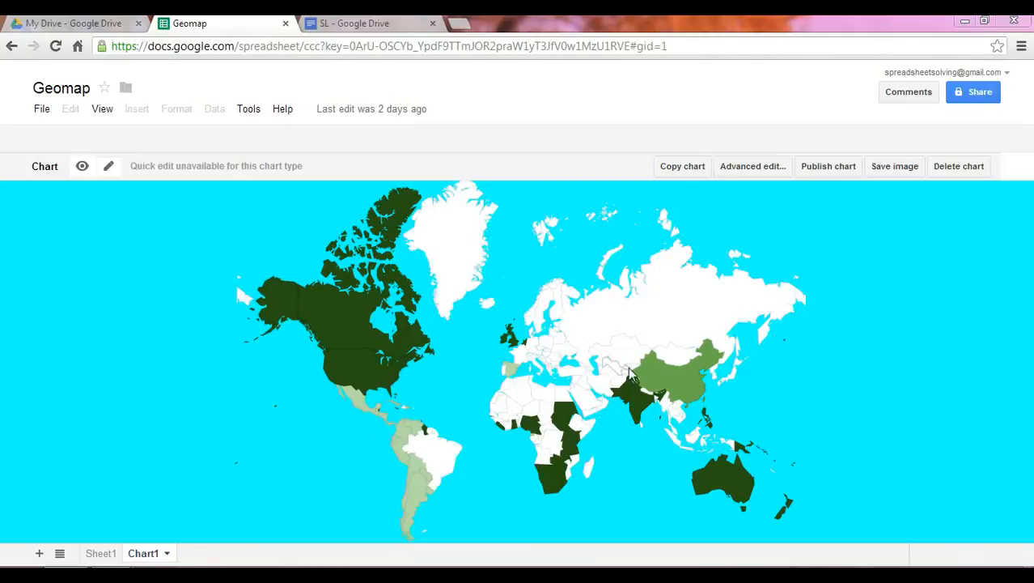
mouse_move(419, 508)
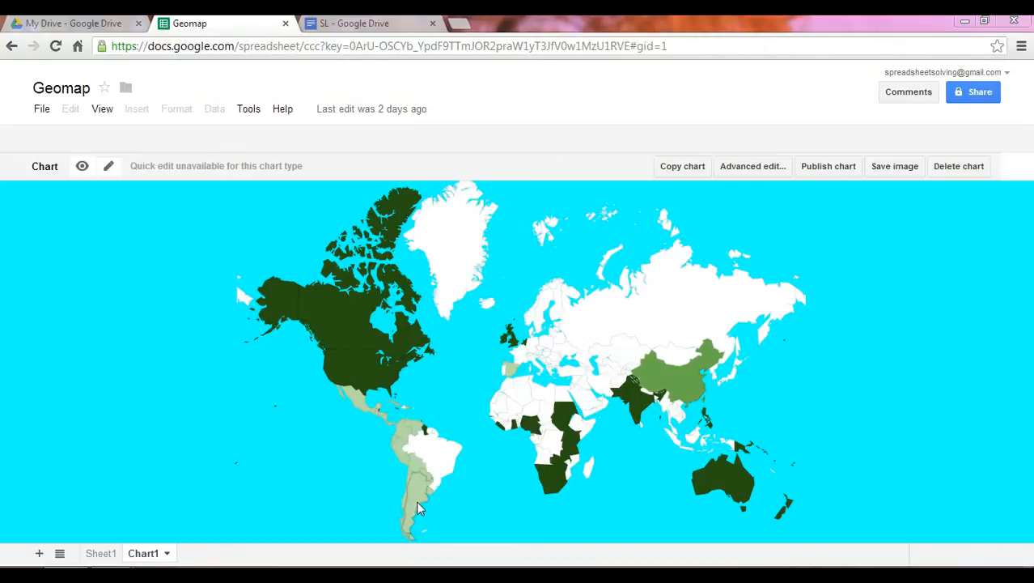
mouse_move(420, 497)
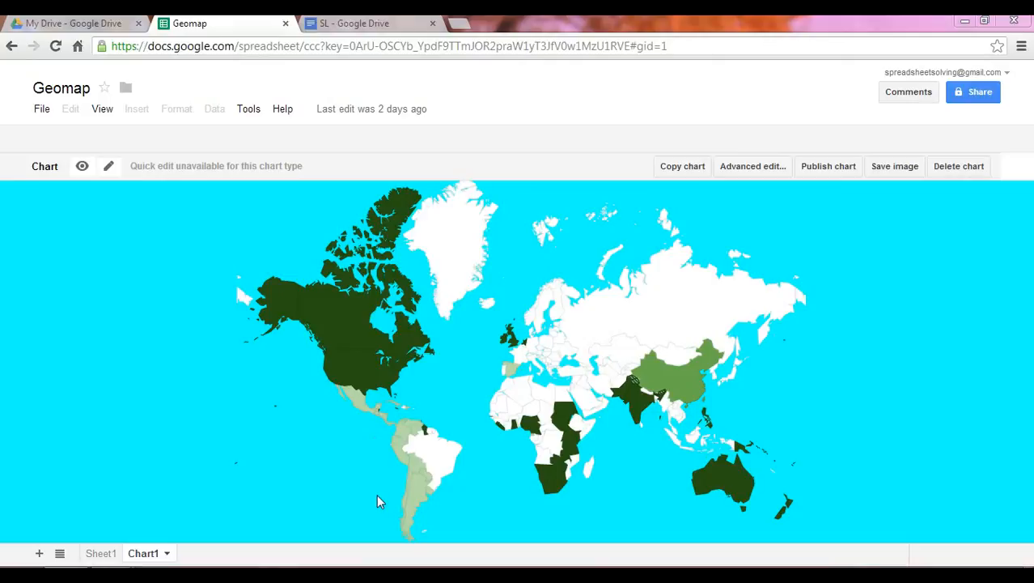
mouse_move(388, 285)
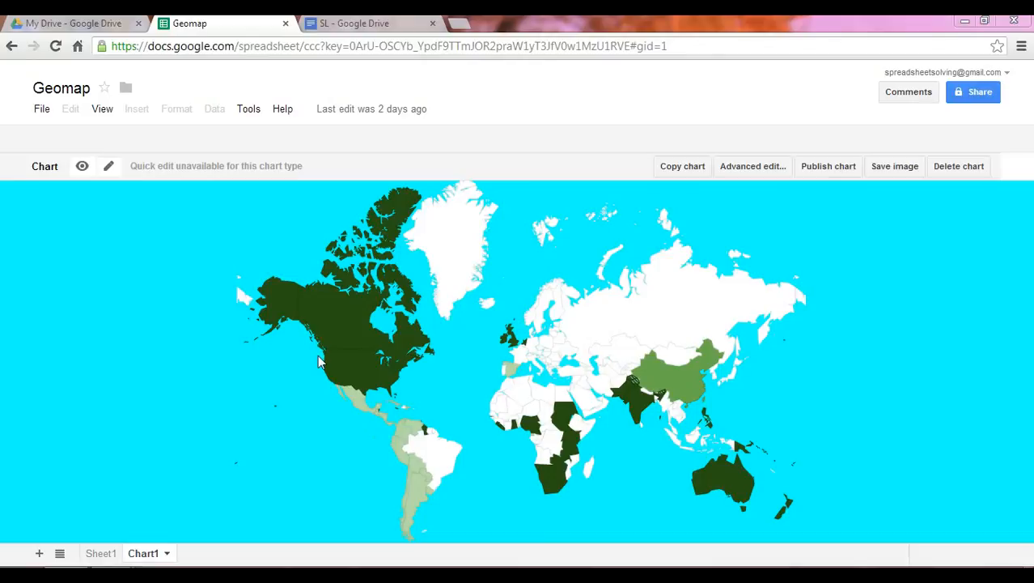
mouse_move(338, 358)
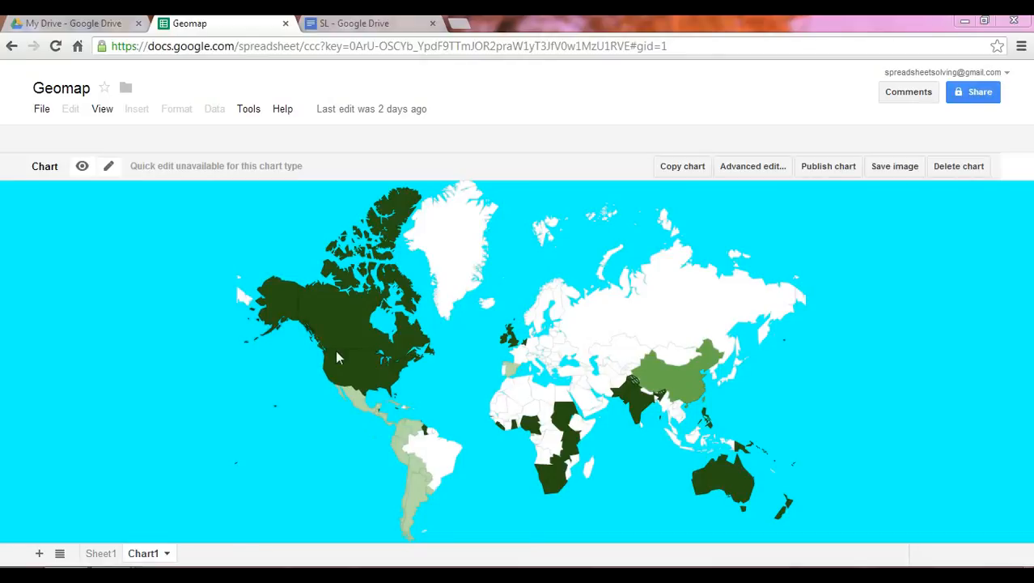
mouse_move(658, 405)
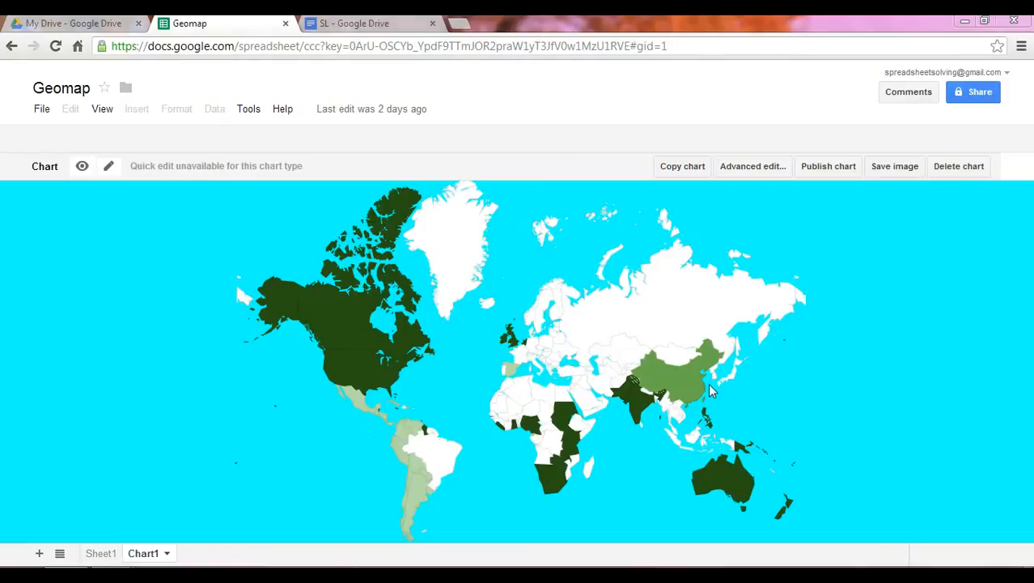
mouse_move(428, 500)
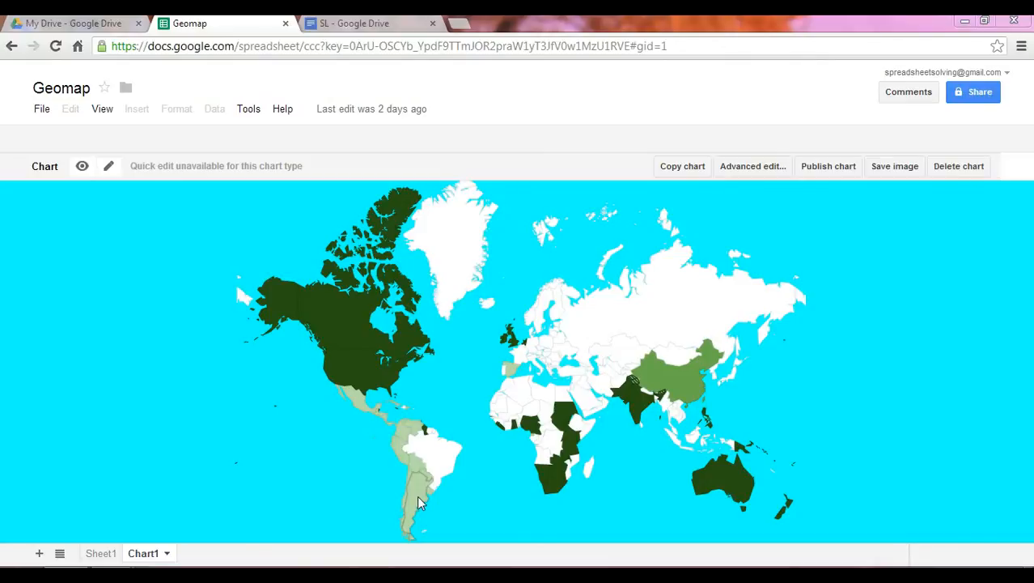
mouse_move(409, 511)
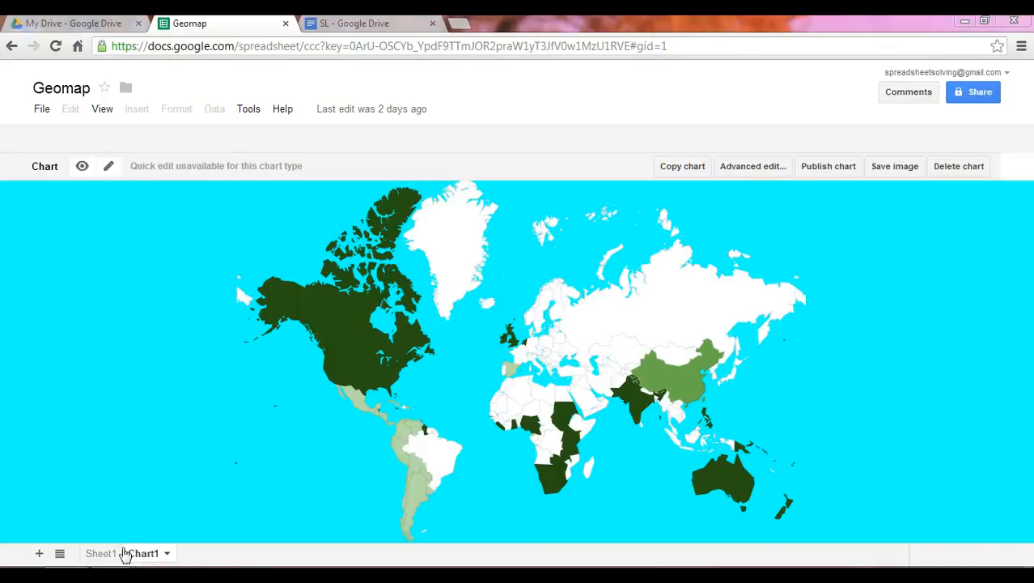
Select the country data A2:B86 on Sheet1 and insert a chart from it
left_click(101, 553)
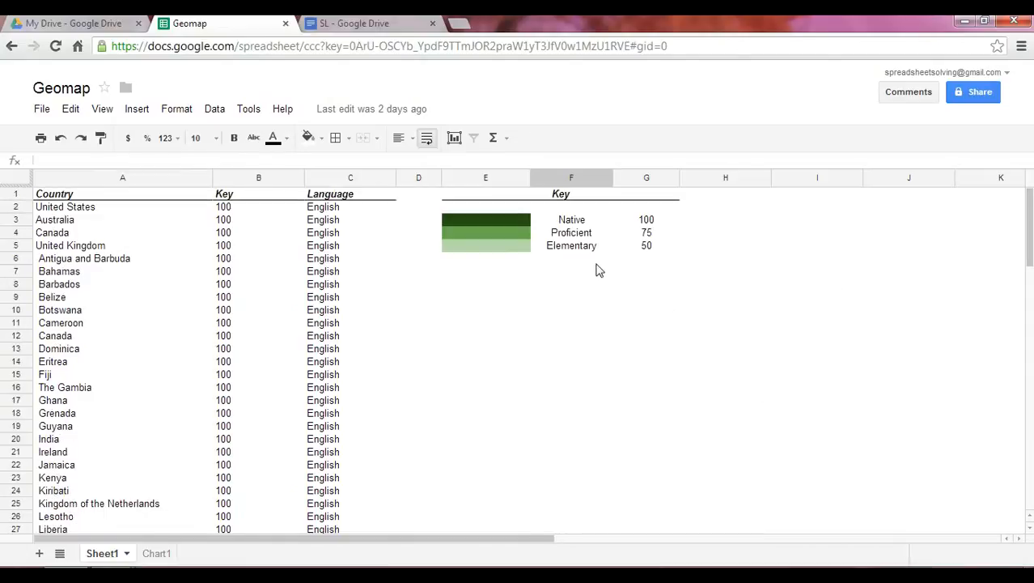
mouse_move(534, 246)
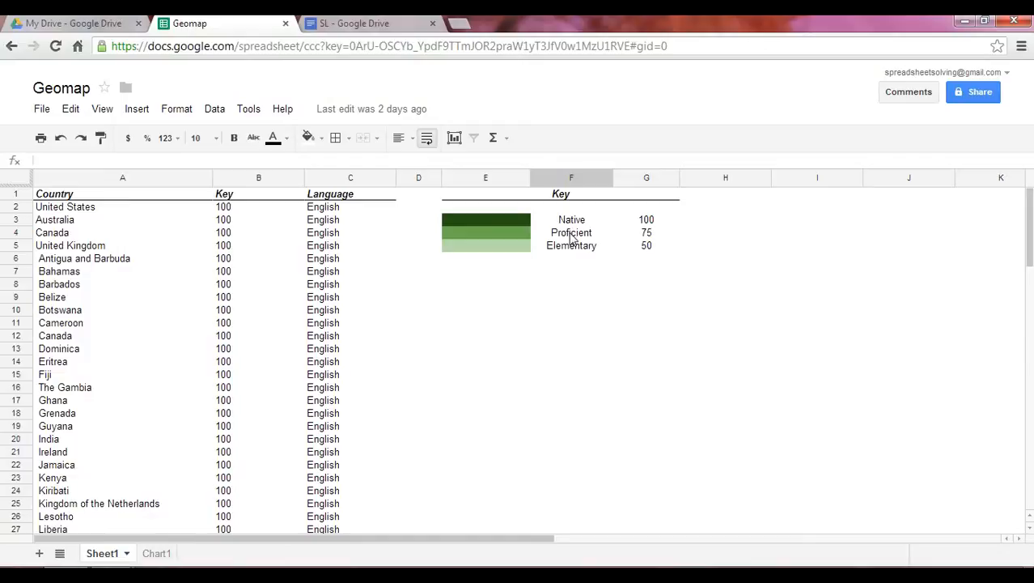
mouse_move(573, 249)
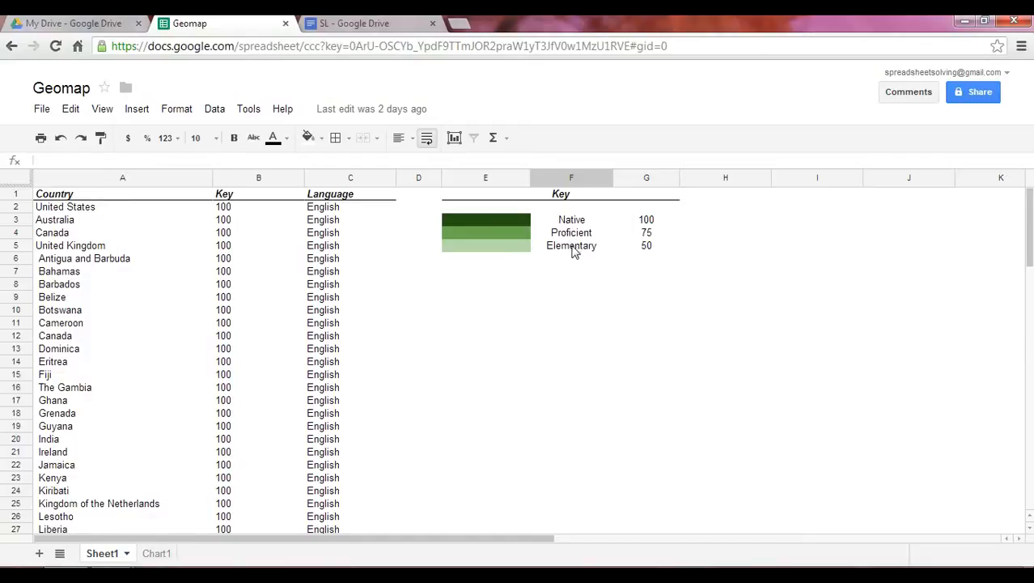
mouse_move(506, 255)
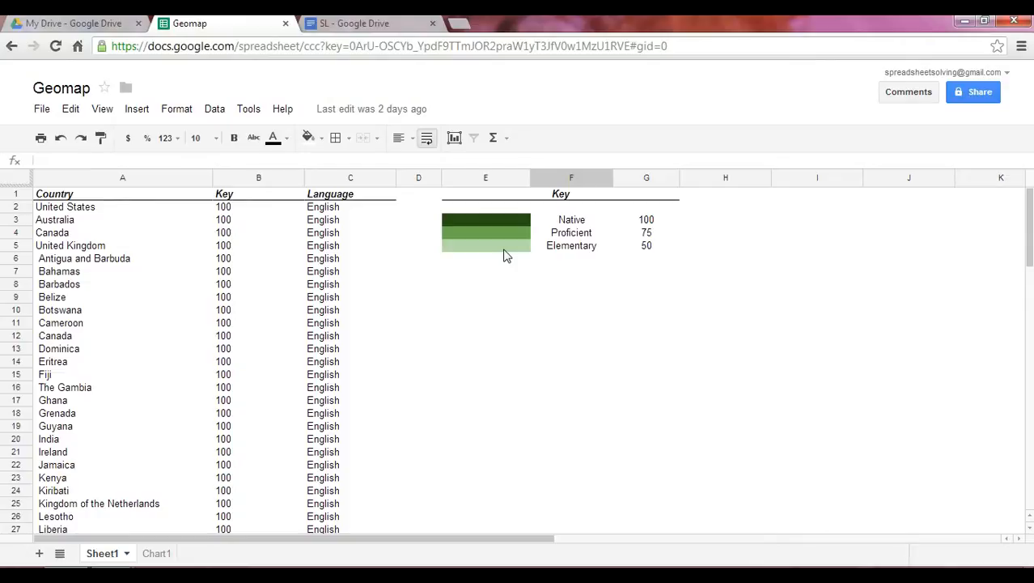
mouse_move(554, 256)
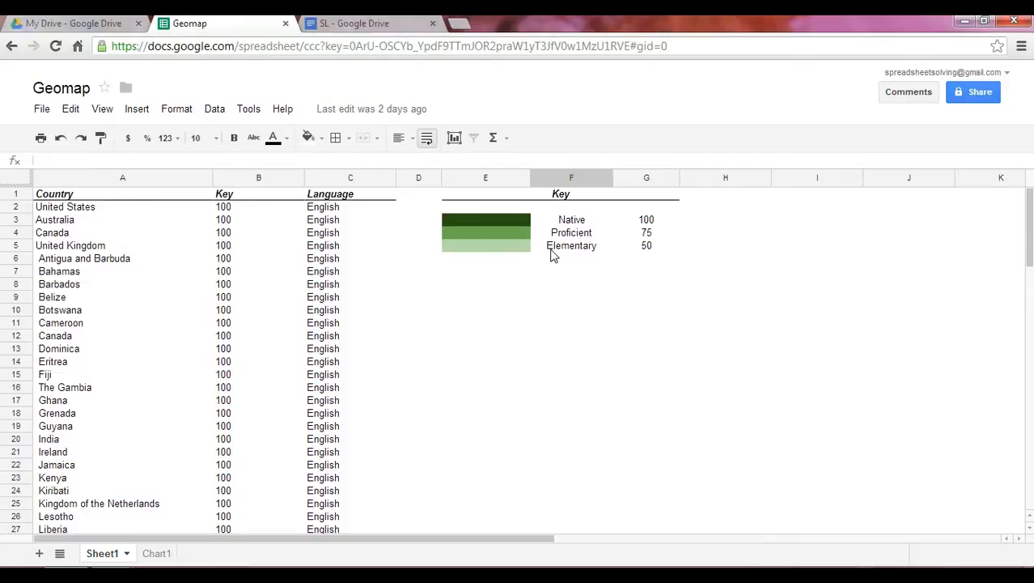
mouse_move(172, 303)
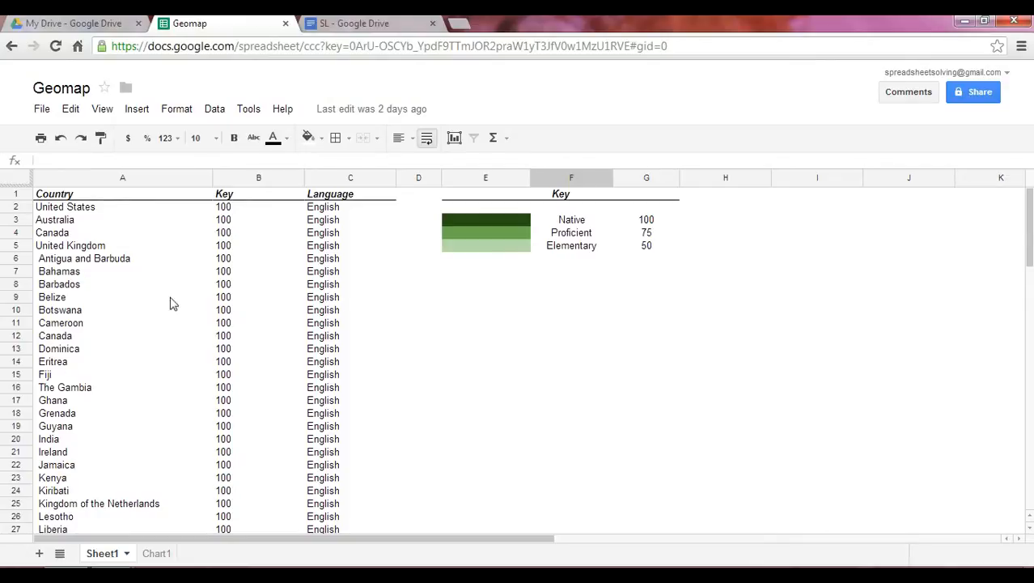
mouse_move(141, 324)
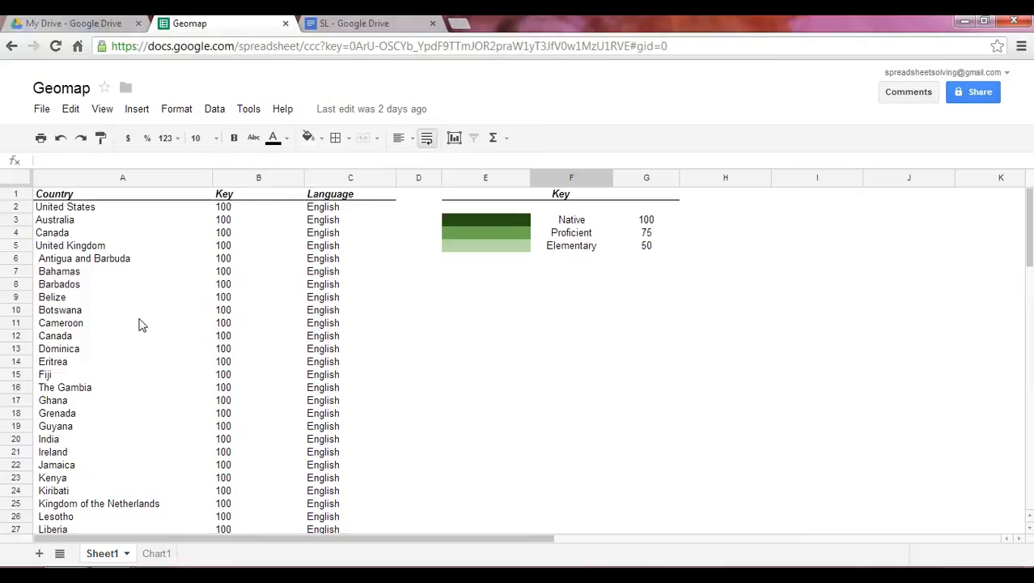
mouse_move(71, 193)
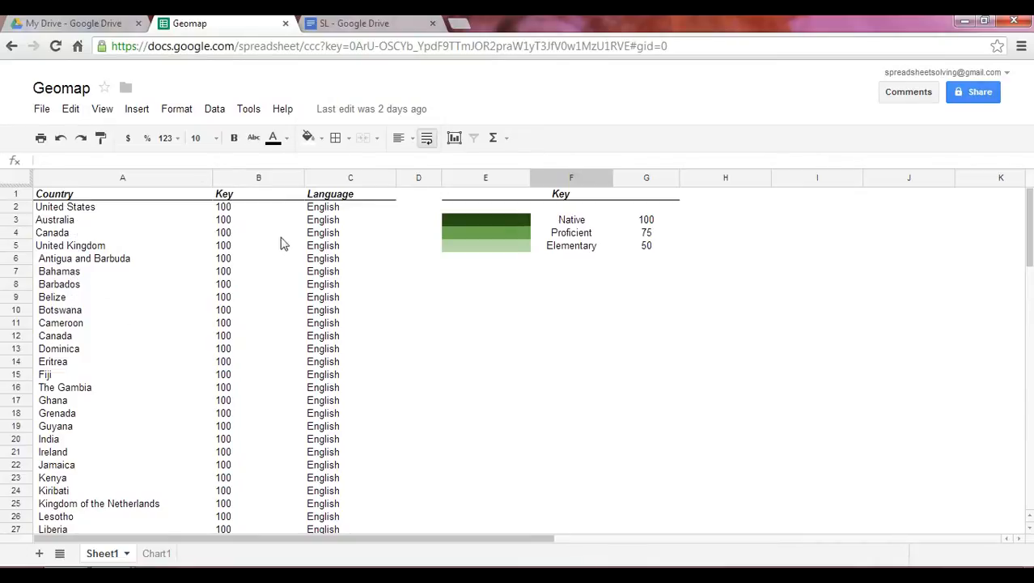
mouse_move(89, 267)
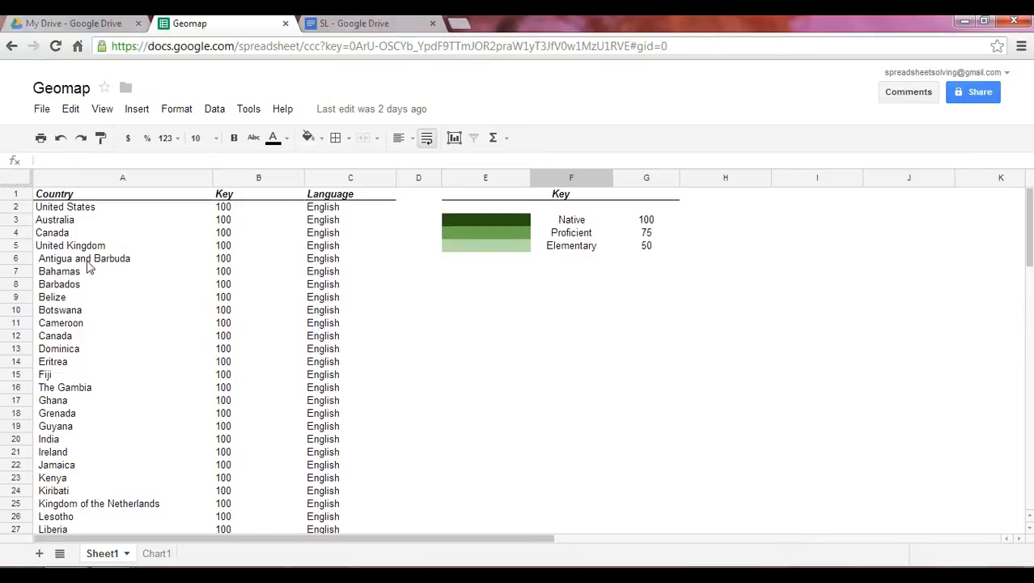
mouse_move(103, 245)
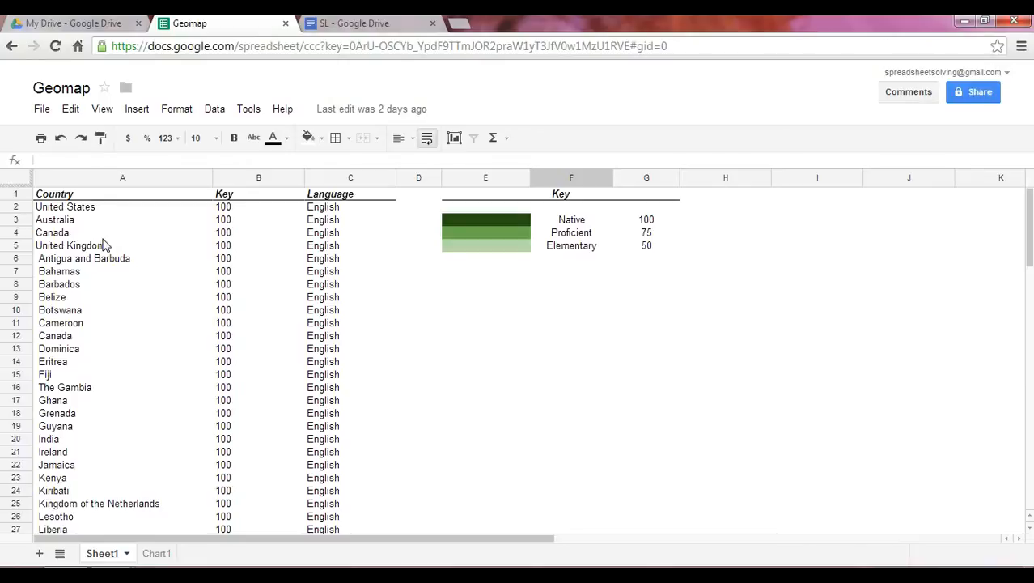
mouse_move(678, 233)
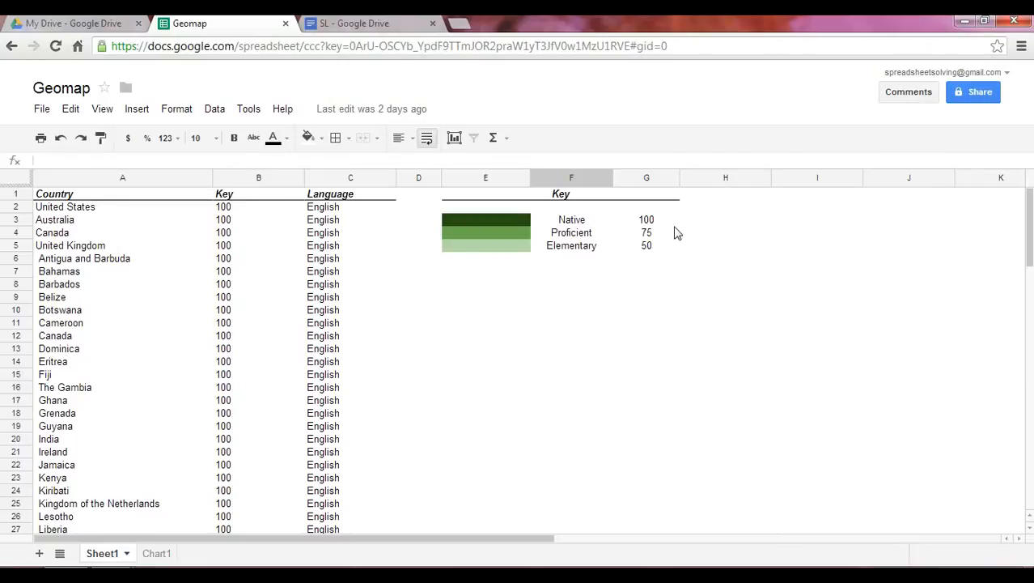
mouse_move(658, 225)
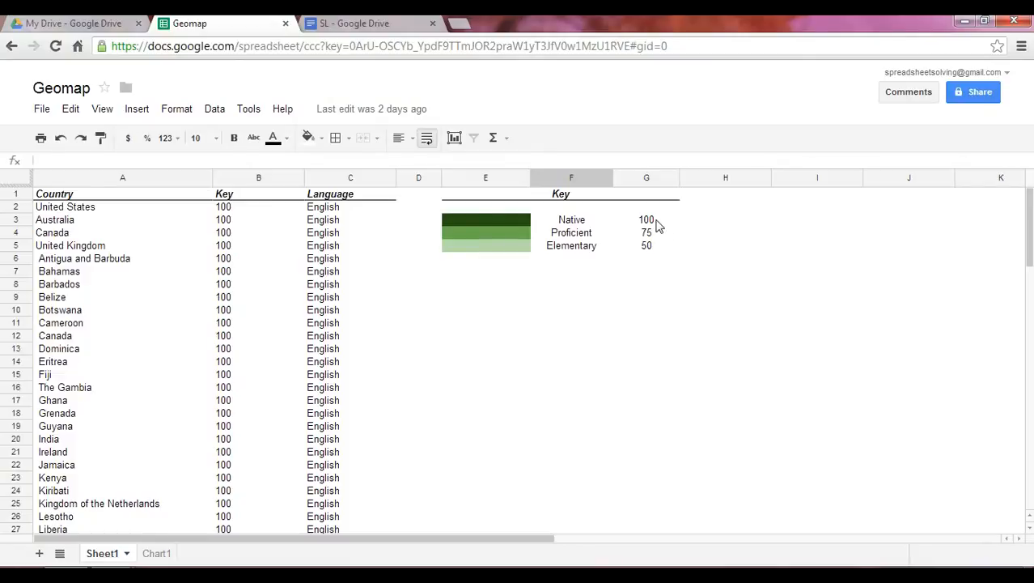
mouse_move(506, 228)
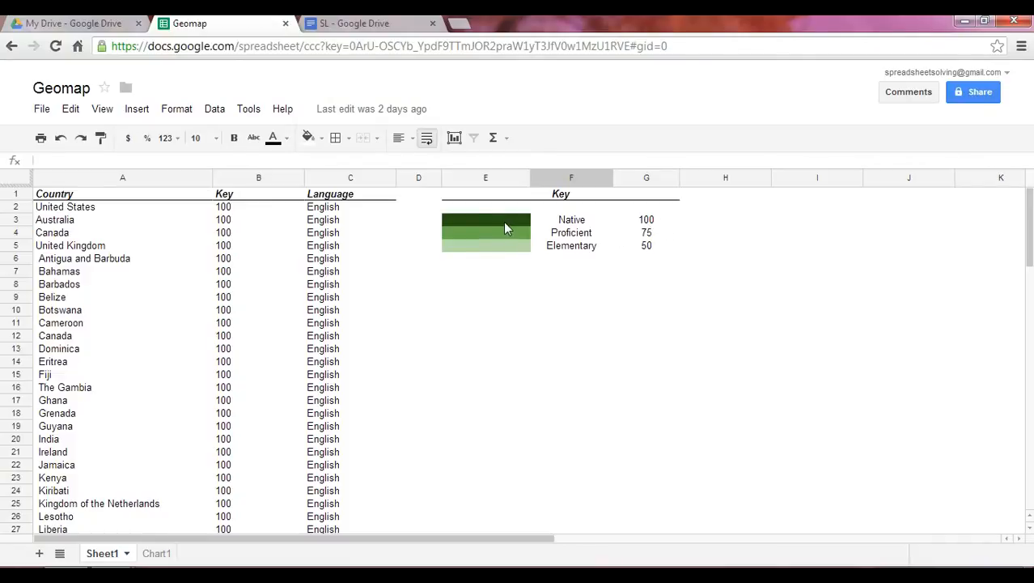
mouse_move(653, 245)
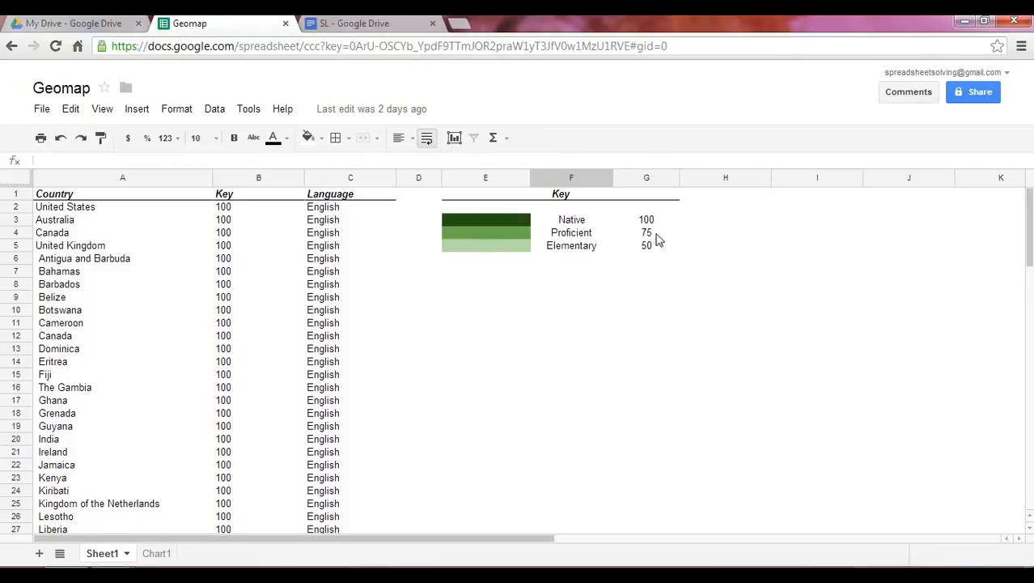
mouse_move(489, 261)
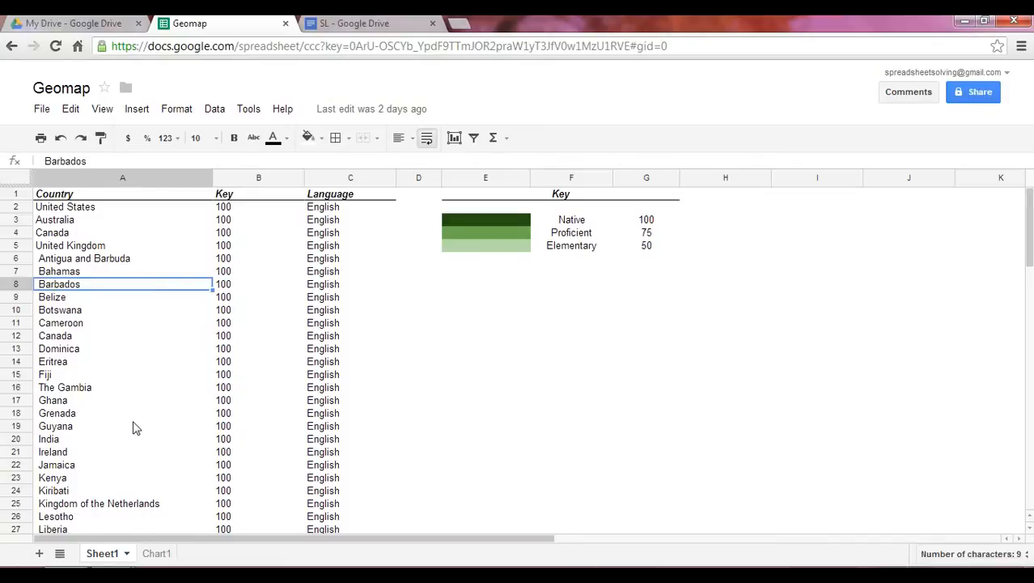
scroll("down", 3)
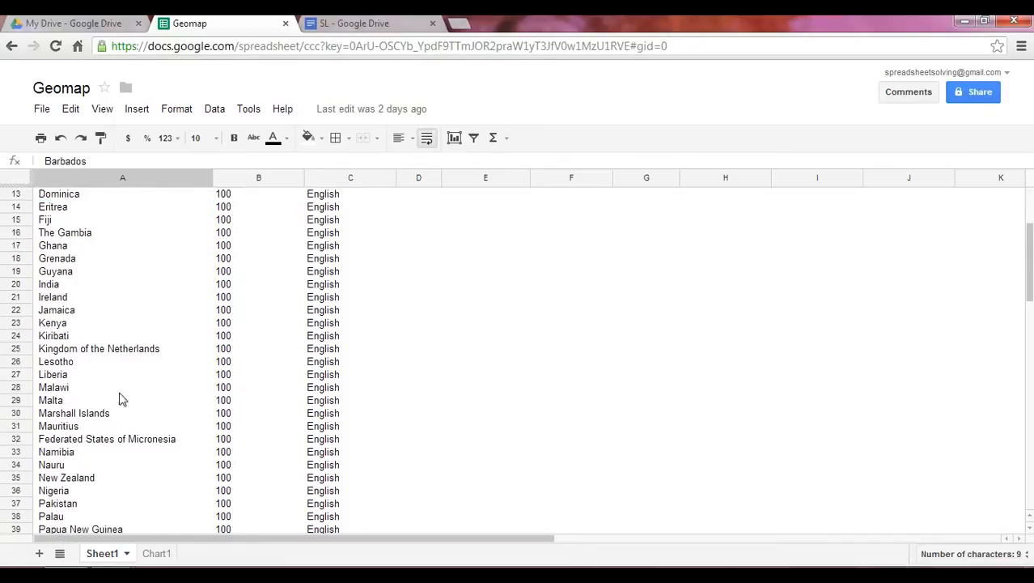
mouse_move(106, 326)
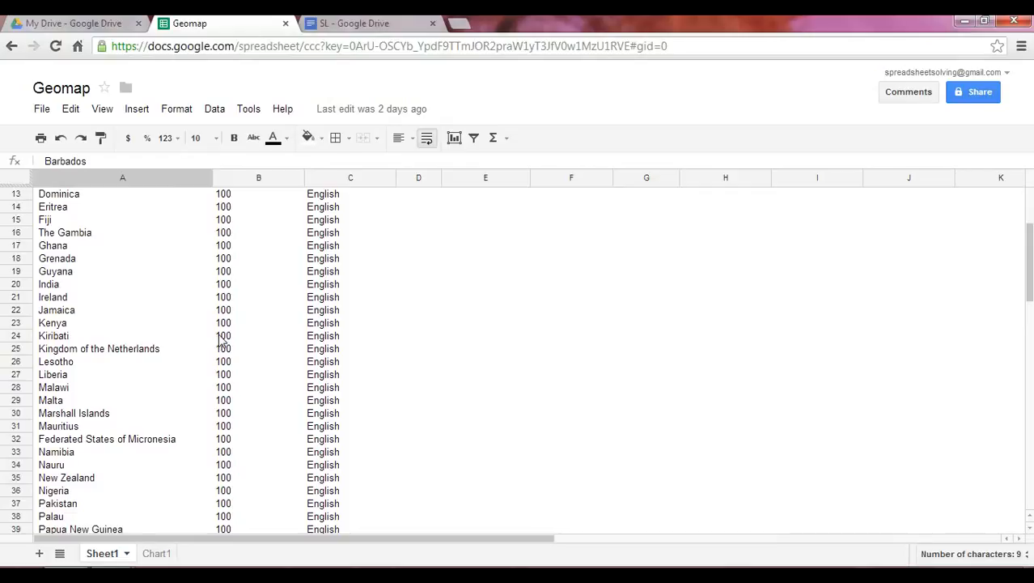
scroll("down", 3)
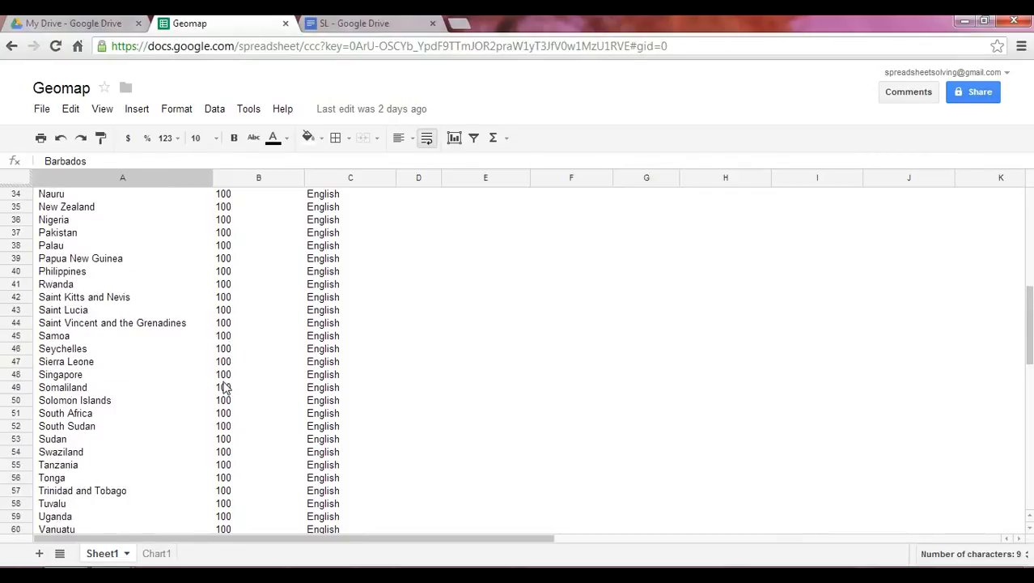
scroll("down", 3)
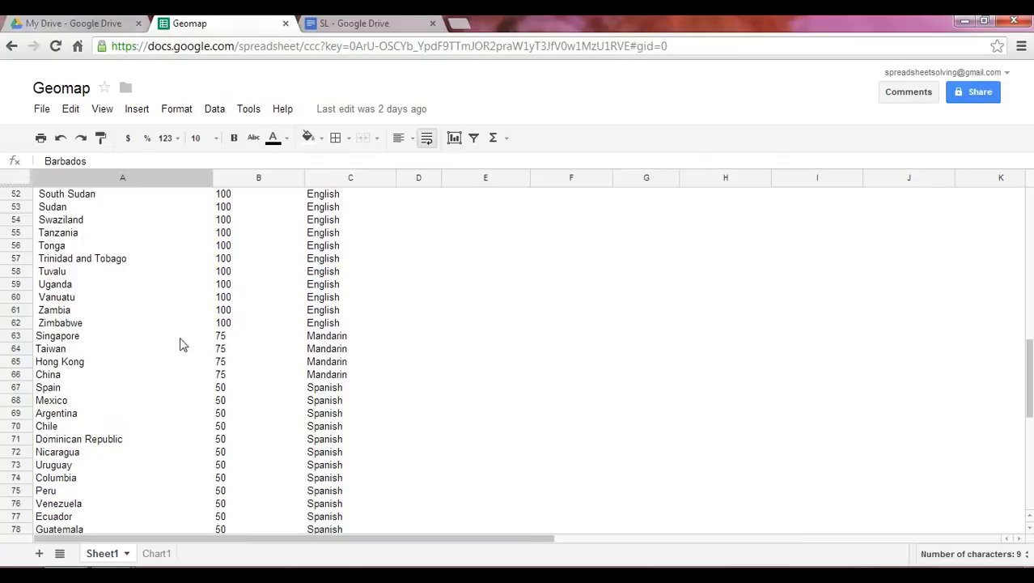
mouse_move(213, 417)
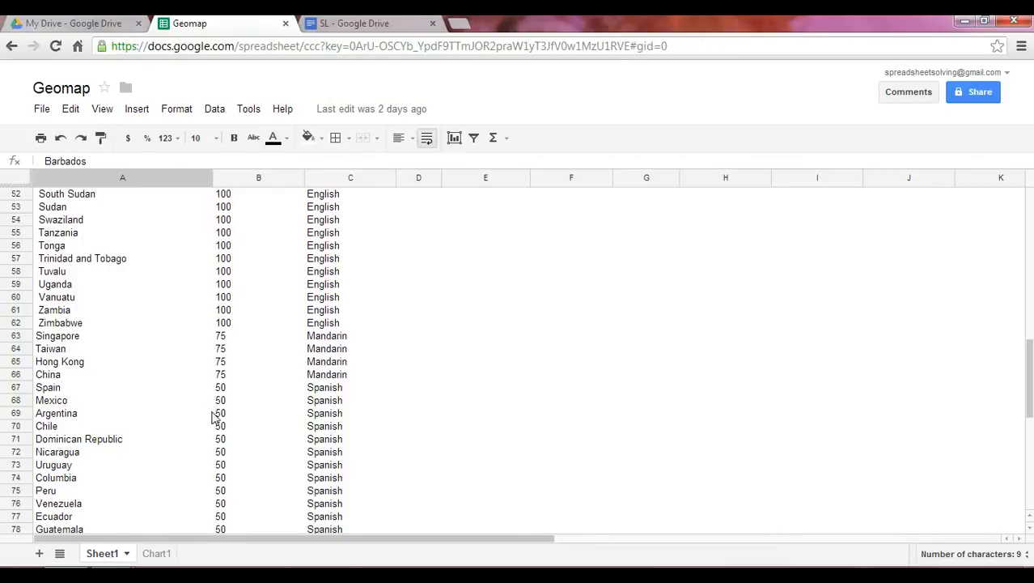
scroll("down", 3)
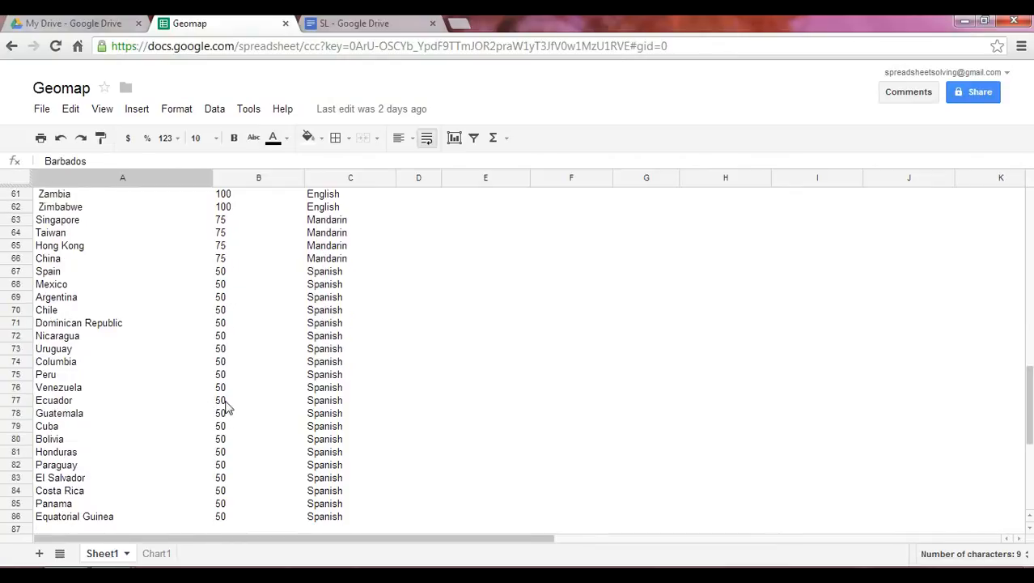
mouse_move(266, 451)
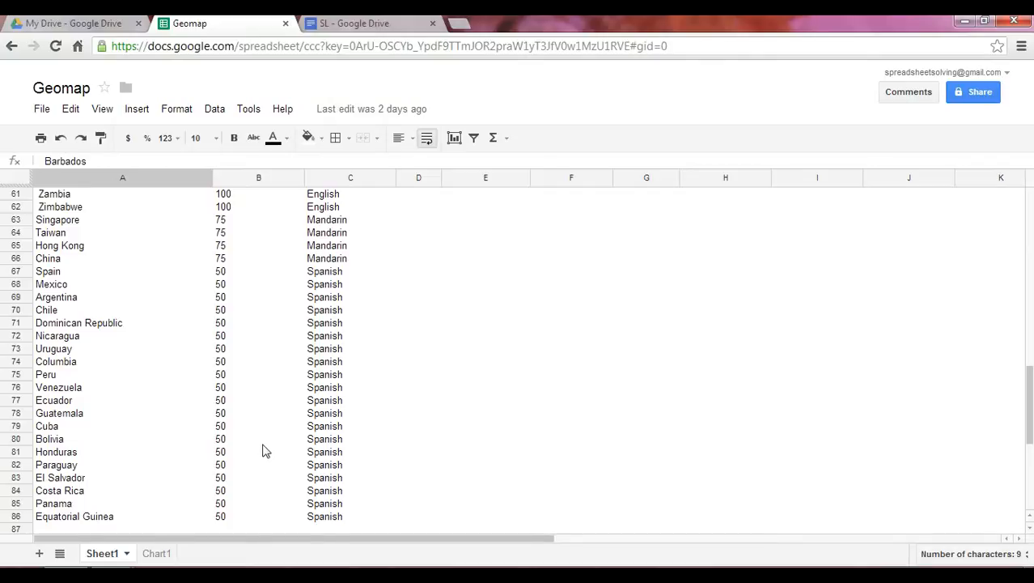
mouse_move(239, 466)
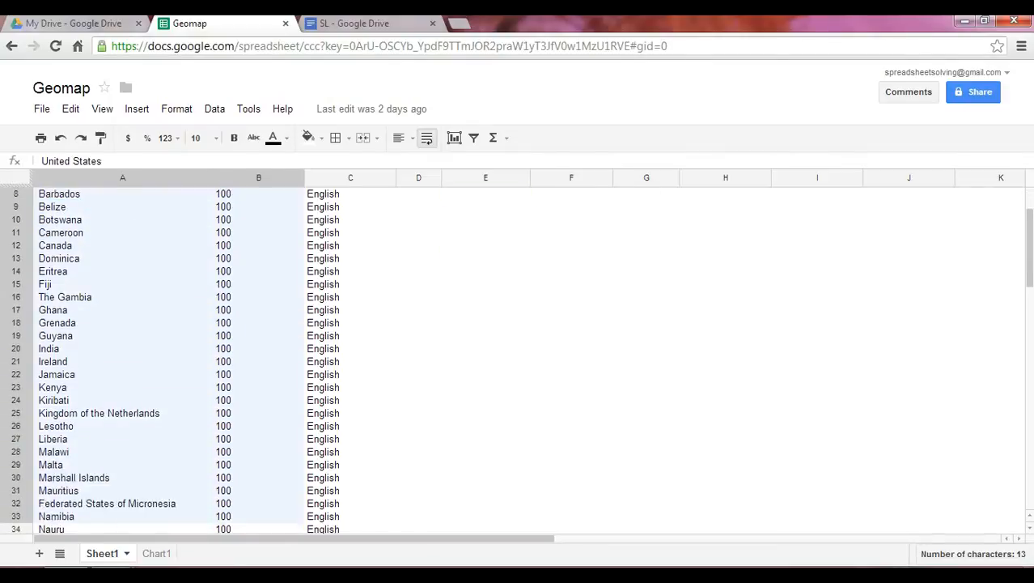
scroll("down", 3)
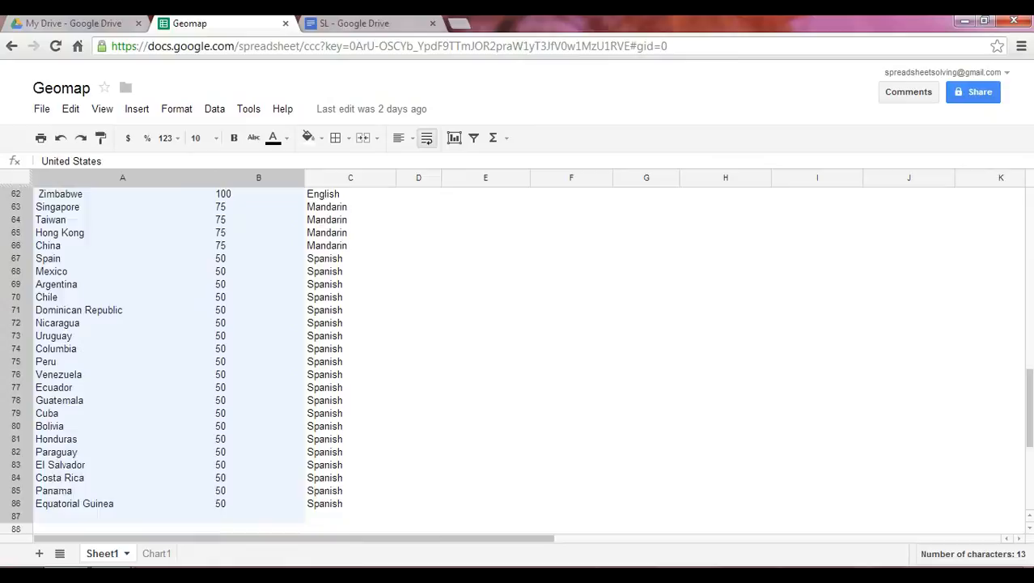
scroll("down", 3)
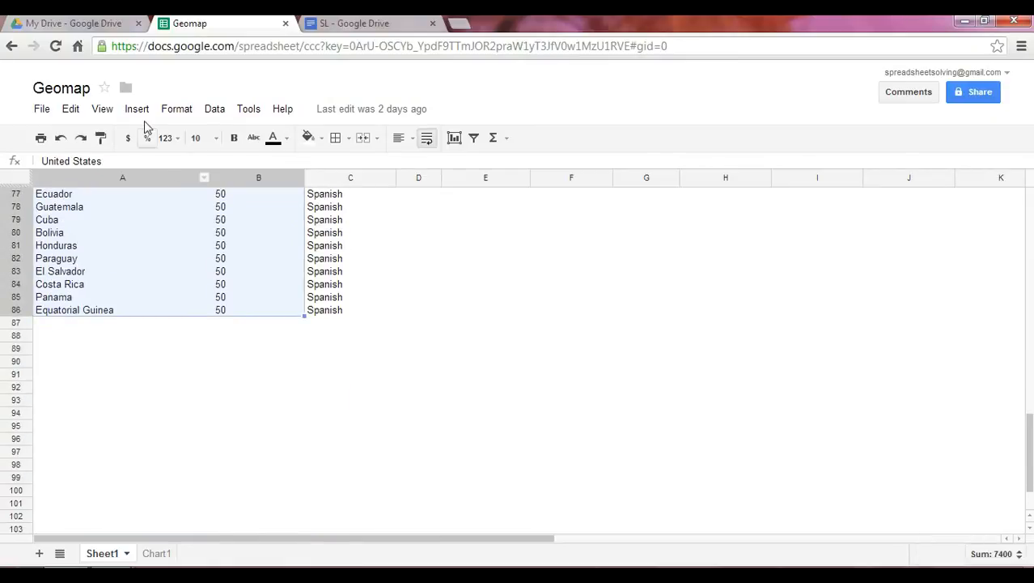
left_click(136, 108)
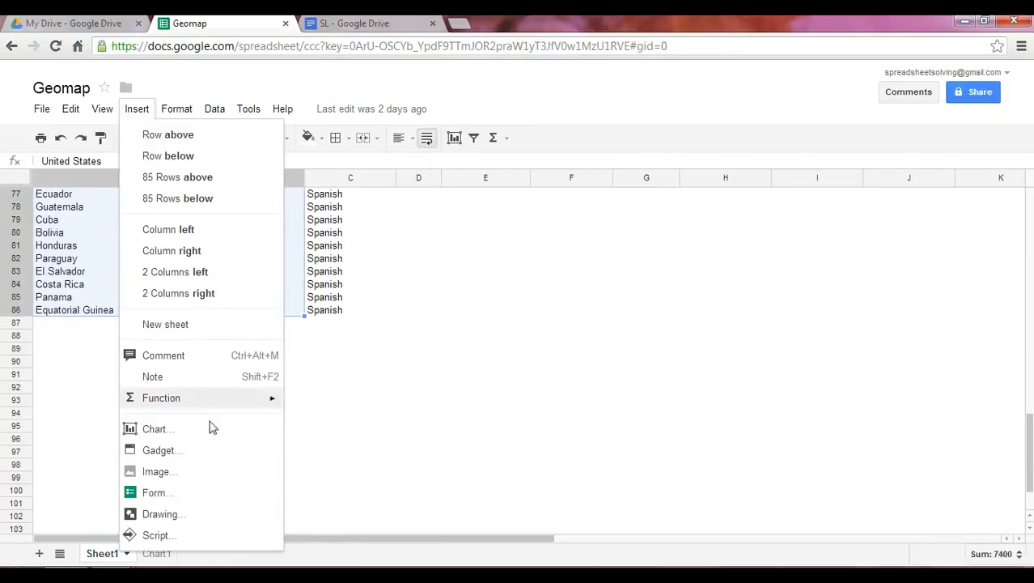
left_click(155, 429)
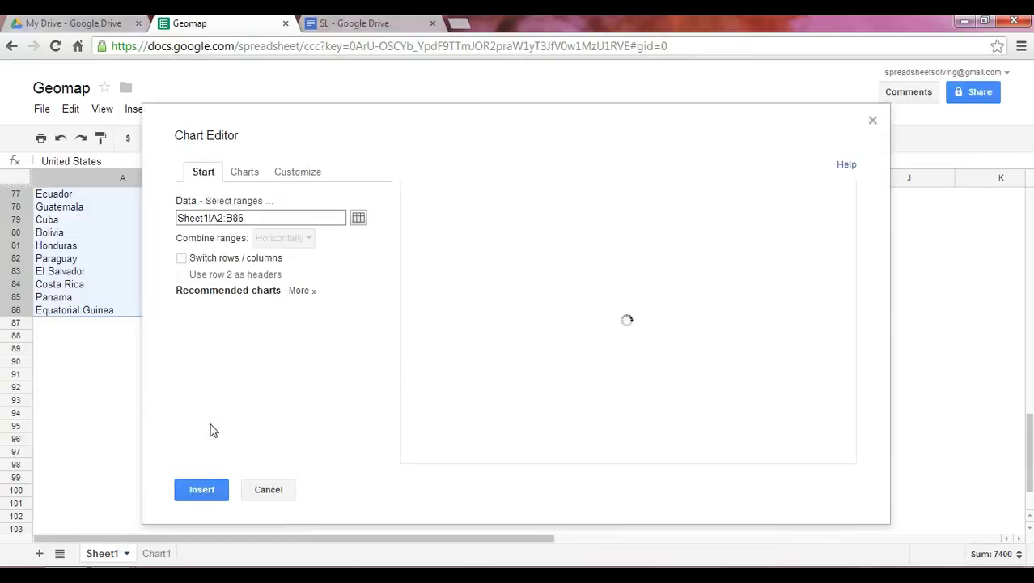
mouse_move(219, 412)
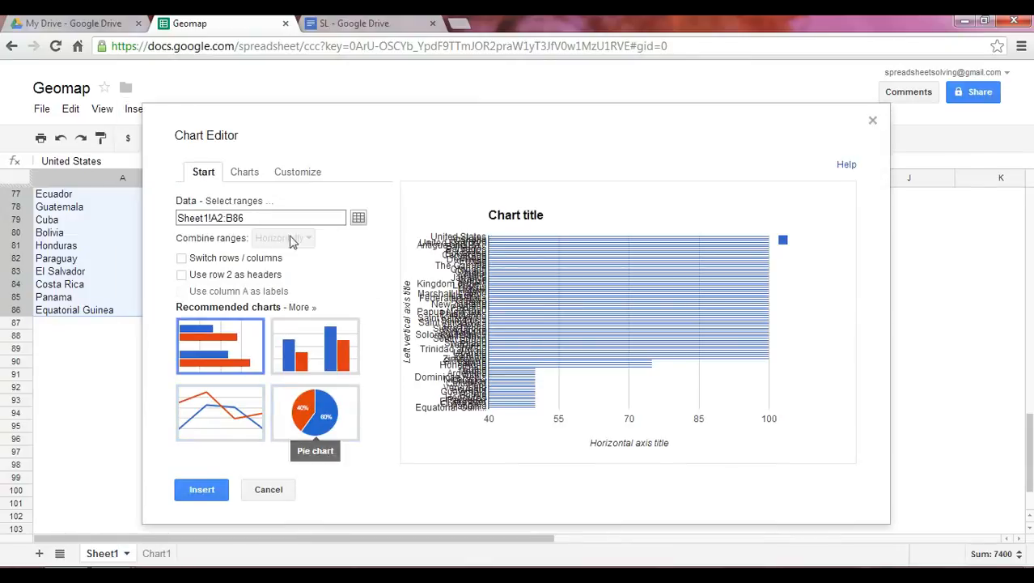
Change the chart type to the Map category's geo chart by regions
left_click(244, 171)
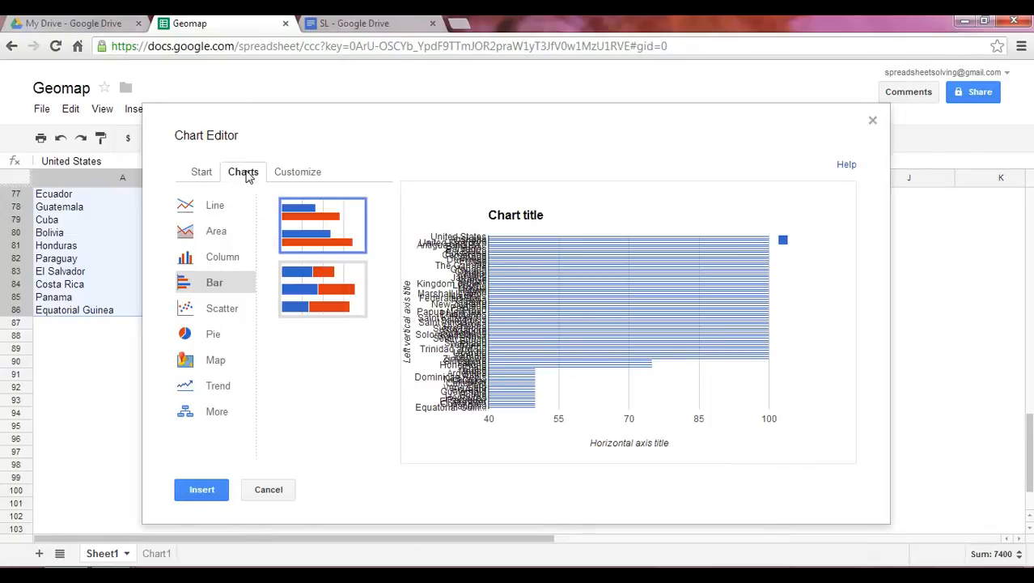
mouse_move(239, 188)
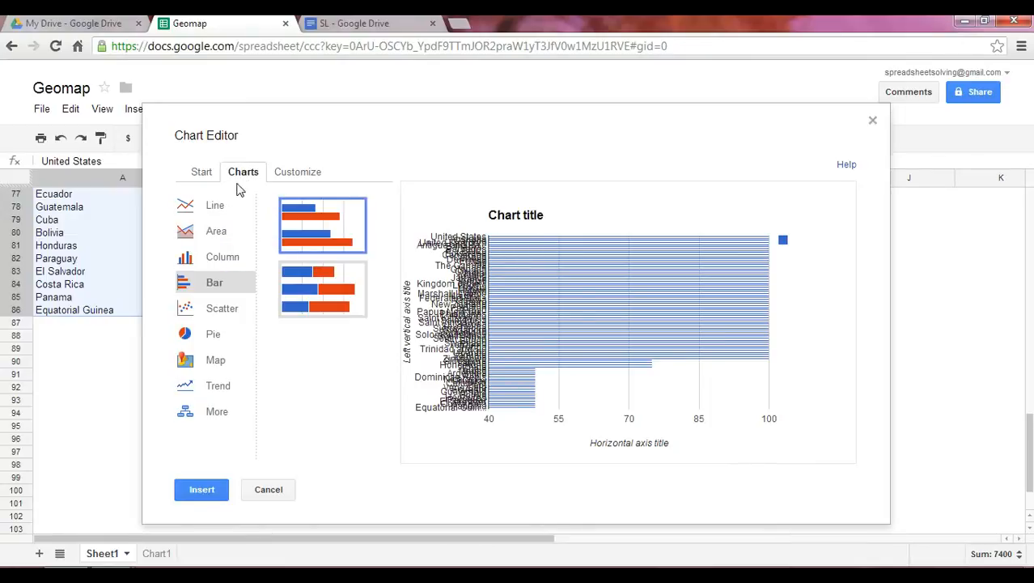
mouse_move(208, 370)
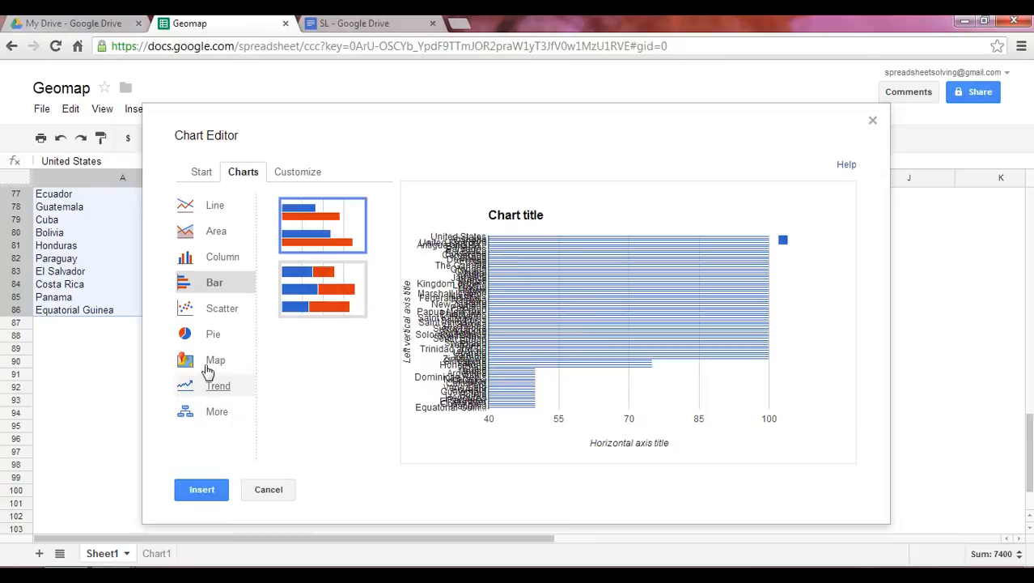
left_click(216, 359)
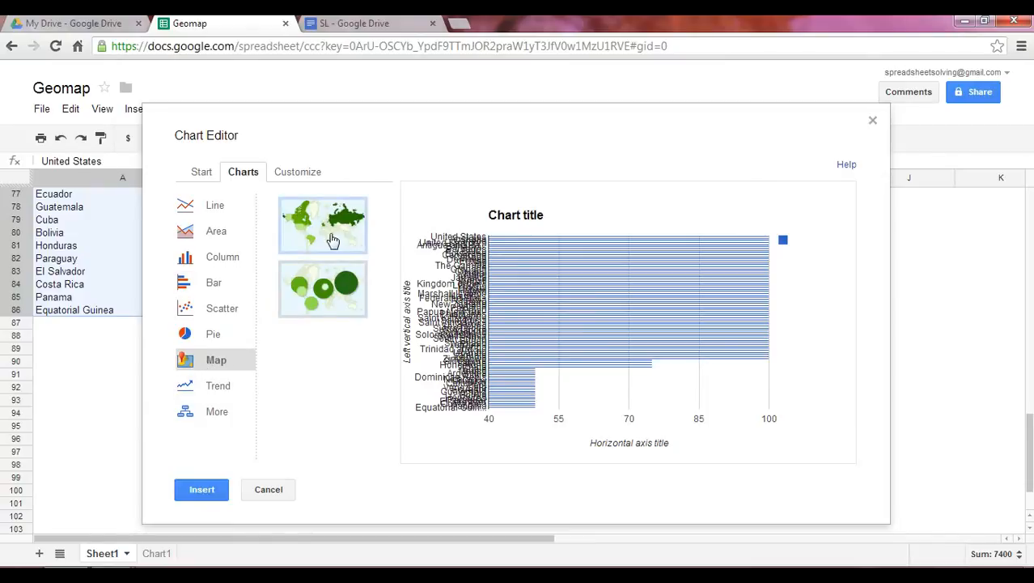
mouse_move(332, 238)
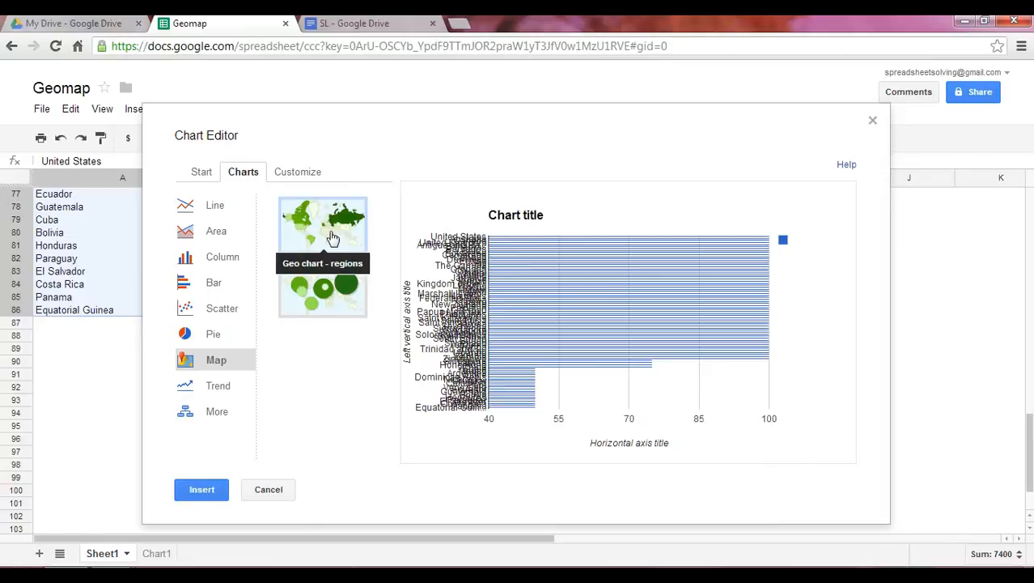
left_click(322, 225)
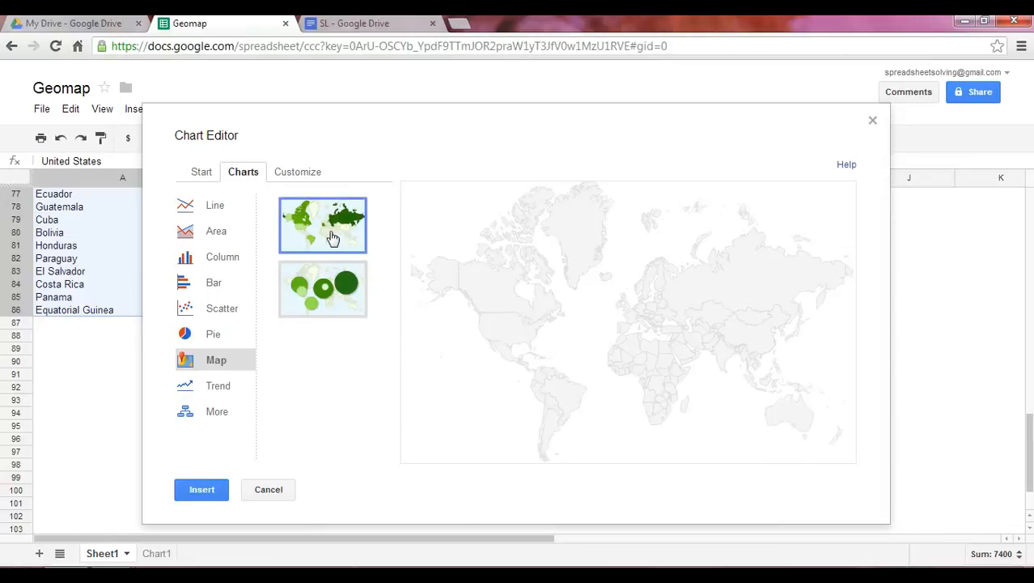
left_click(322, 224)
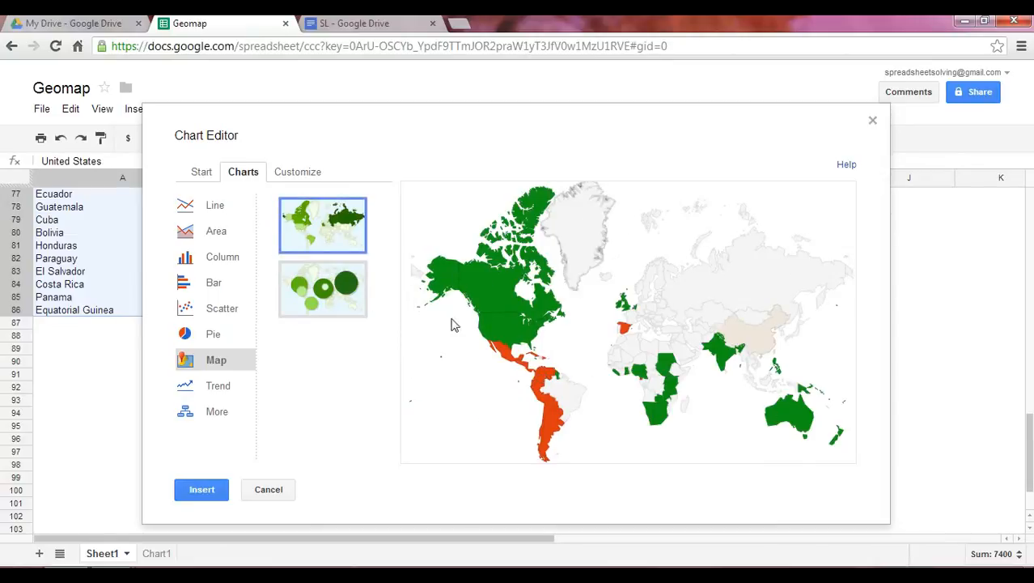
mouse_move(452, 373)
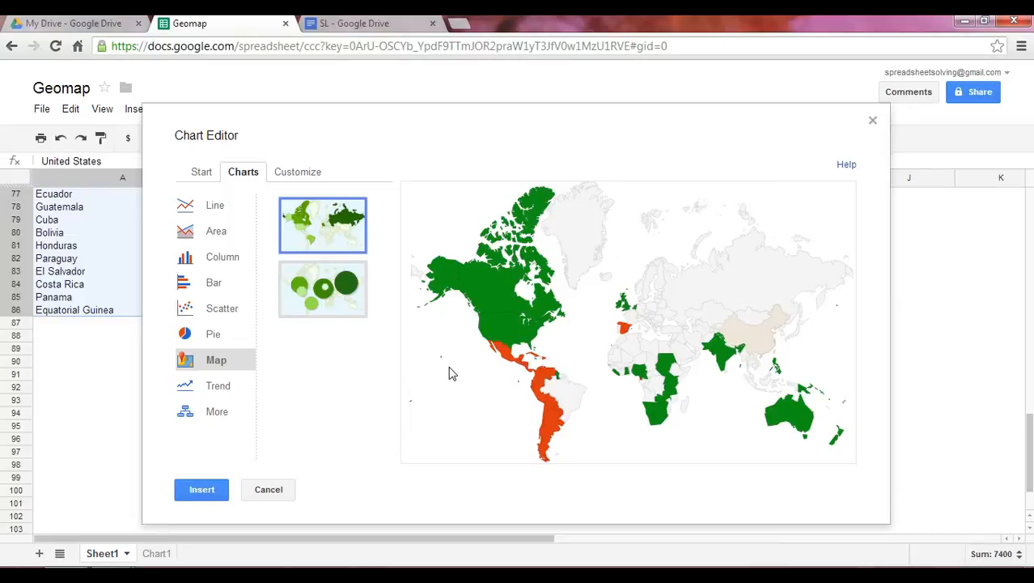
mouse_move(412, 289)
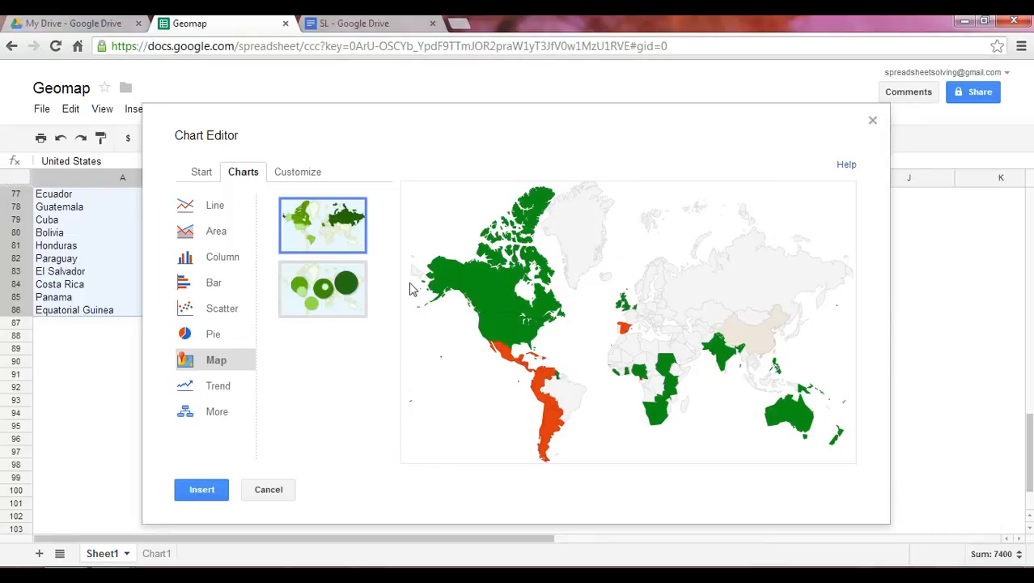
mouse_move(304, 183)
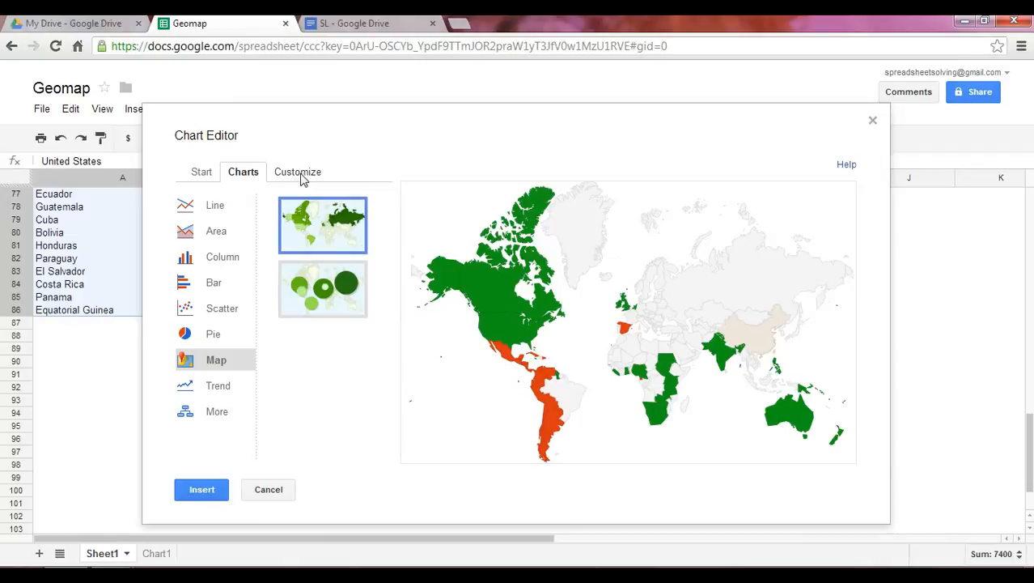
Set the map's background colour to cyan under Customize
left_click(297, 172)
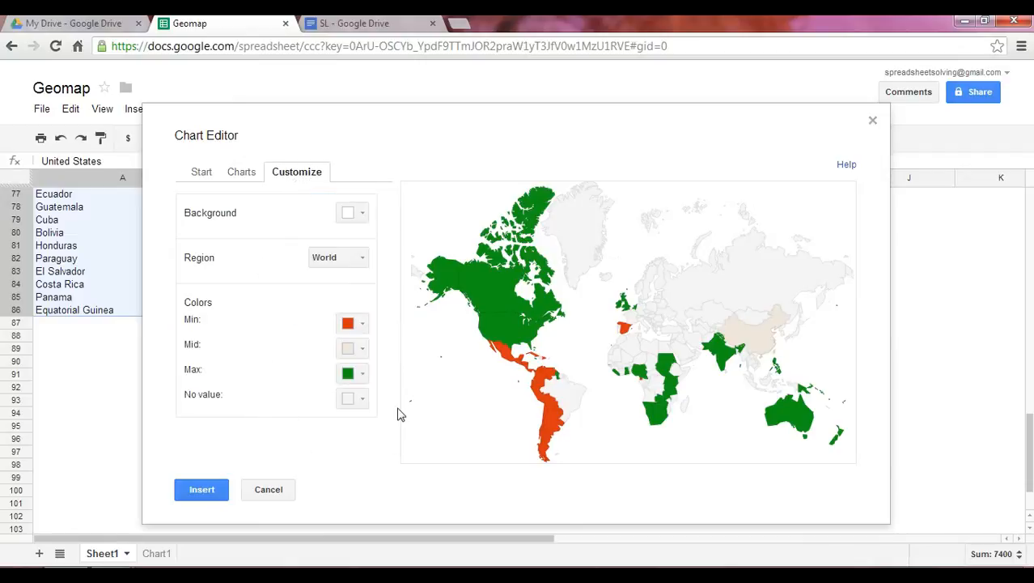
mouse_move(314, 355)
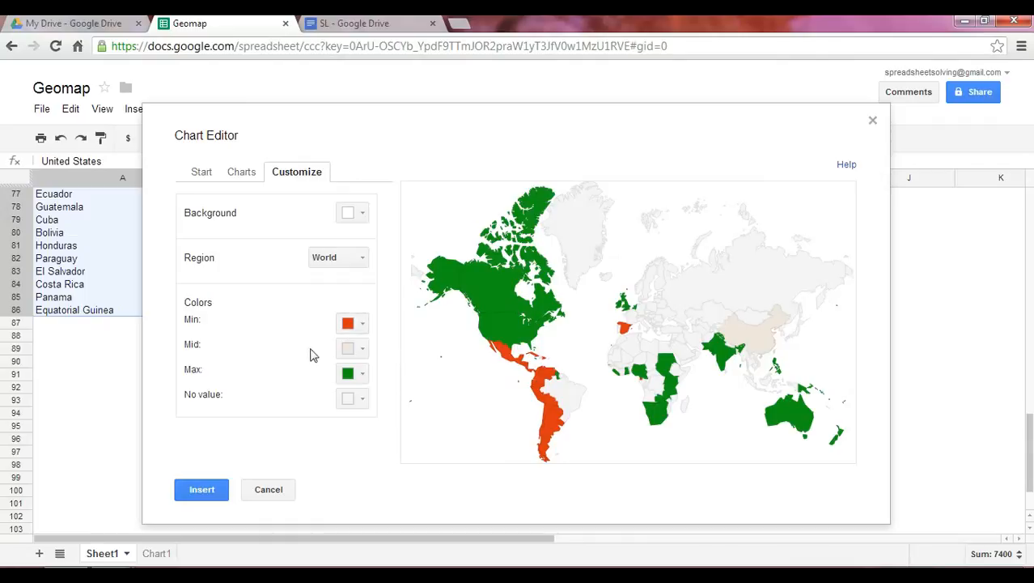
mouse_move(557, 352)
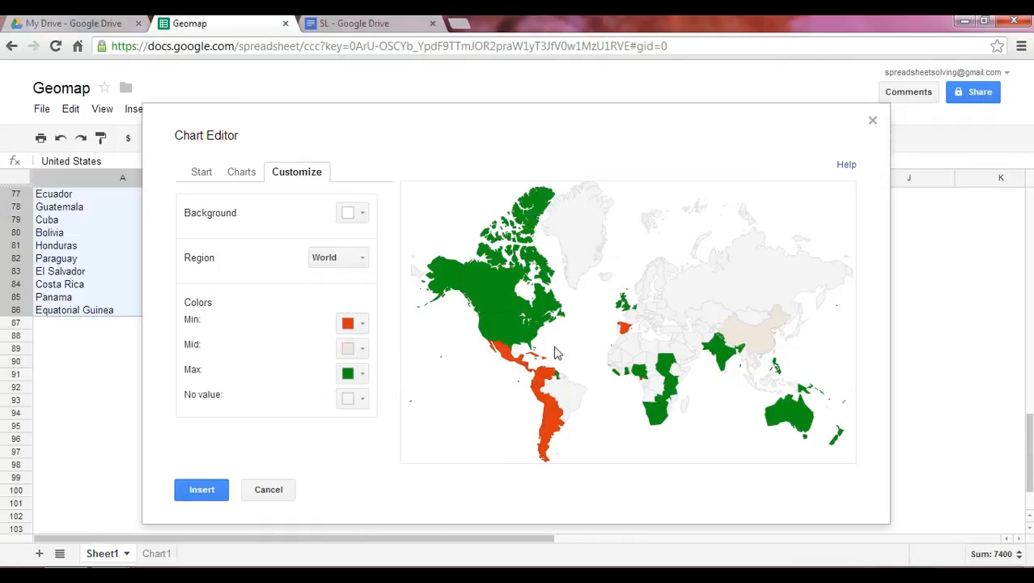
left_click(352, 213)
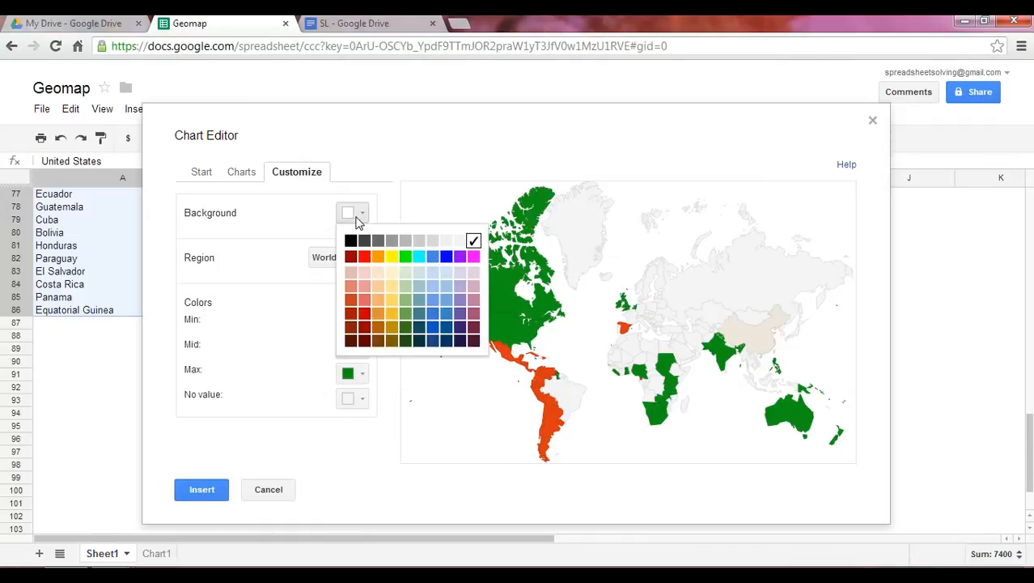
left_click(418, 257)
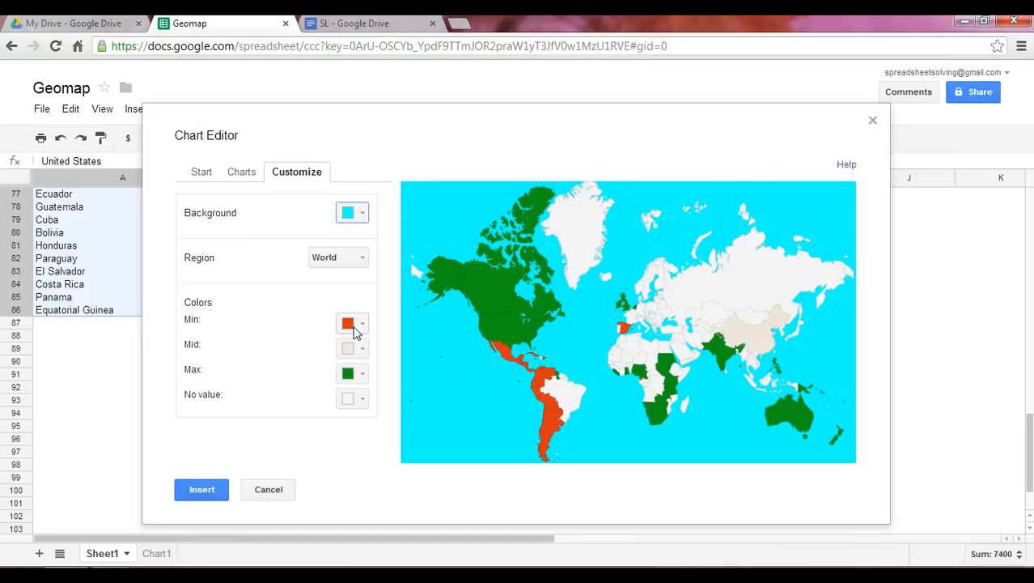
mouse_move(357, 334)
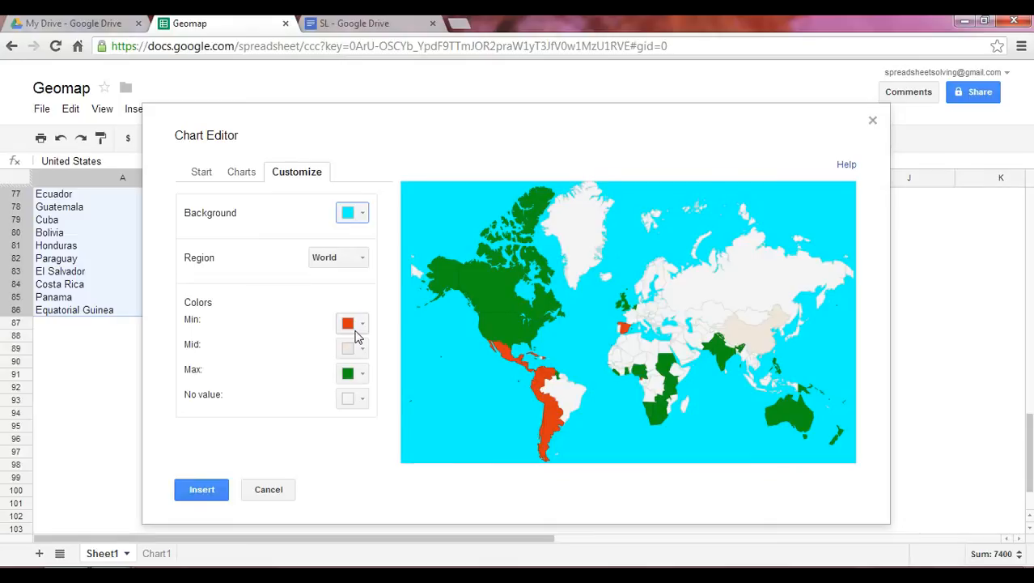
Set the colour scale to dark green max, light green mid and pale green min
left_click(352, 323)
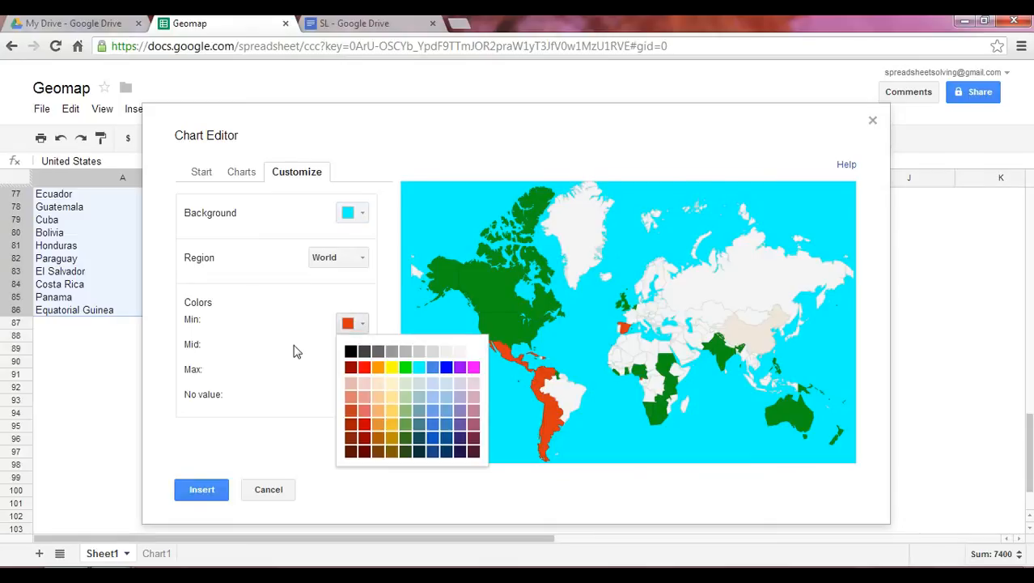
left_click(362, 373)
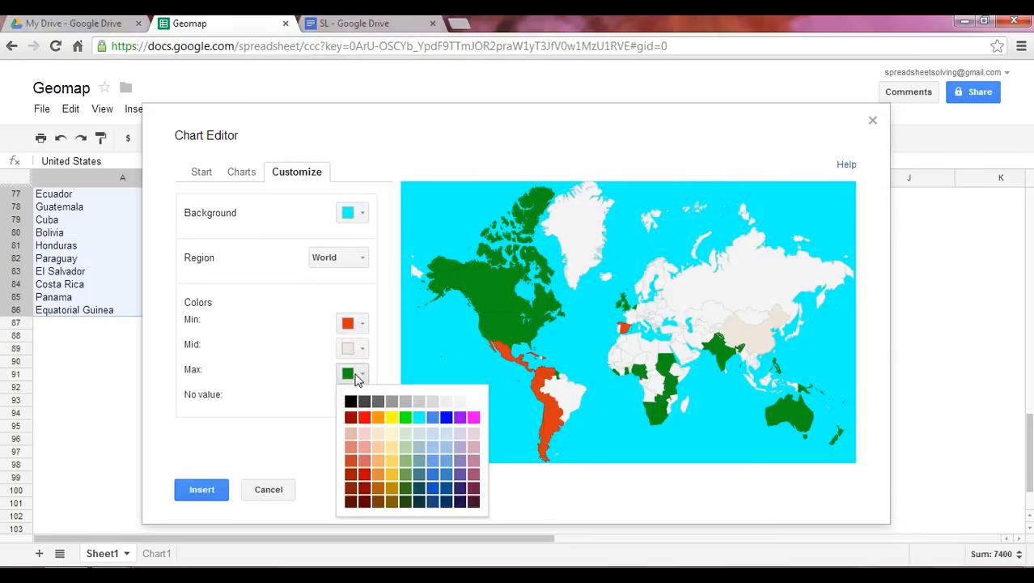
mouse_move(404, 492)
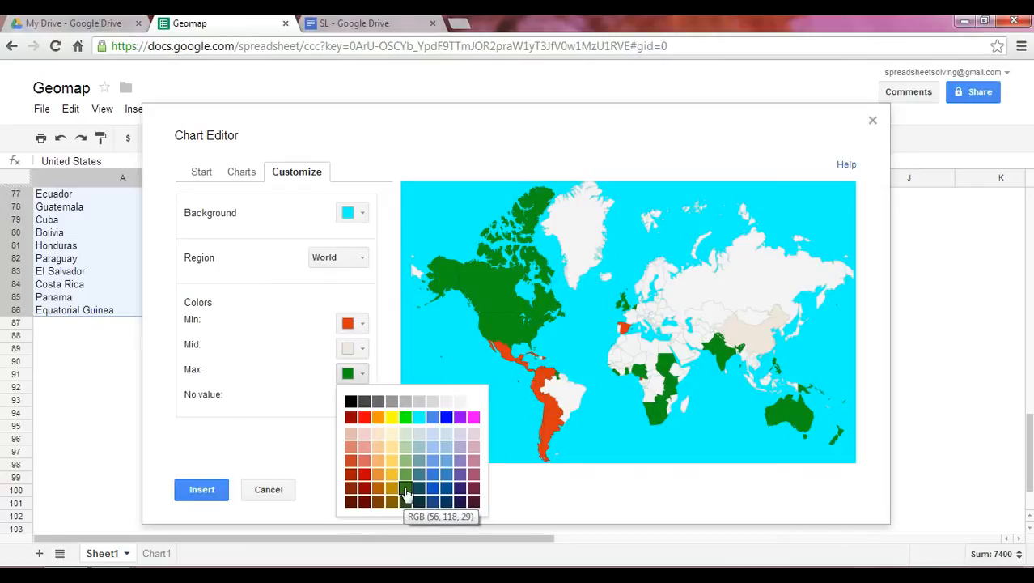
left_click(405, 491)
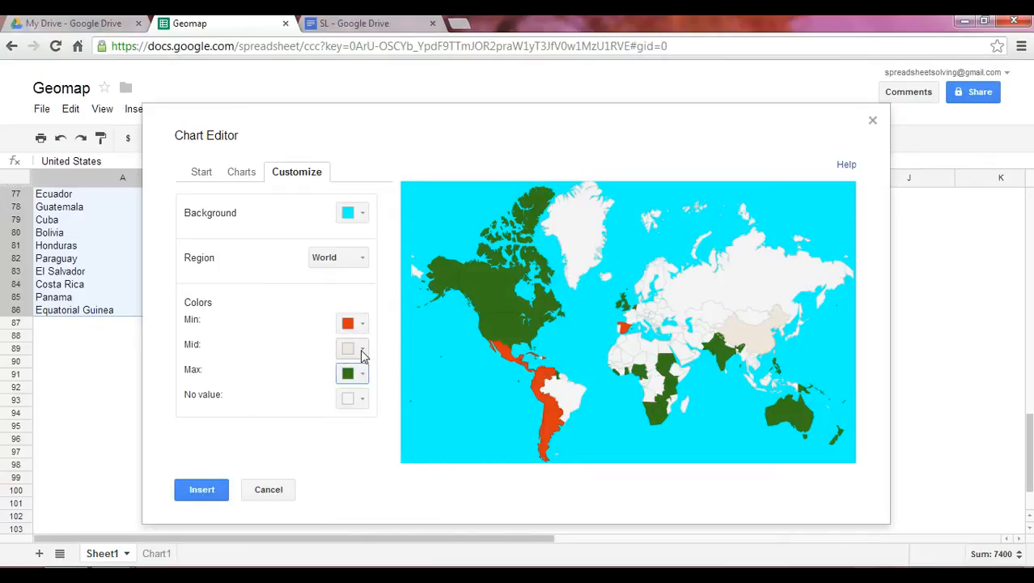
left_click(347, 348)
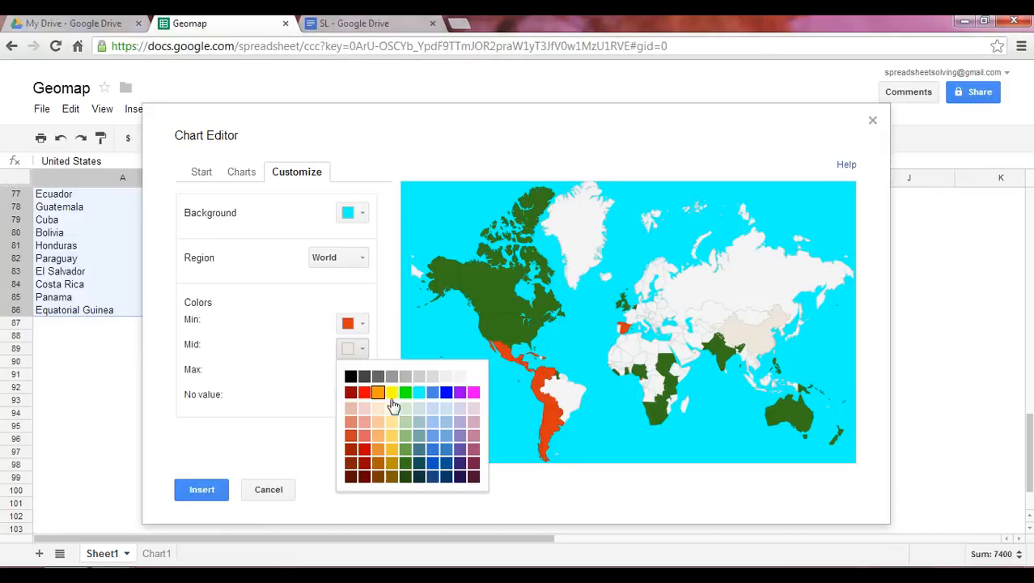
left_click(404, 392)
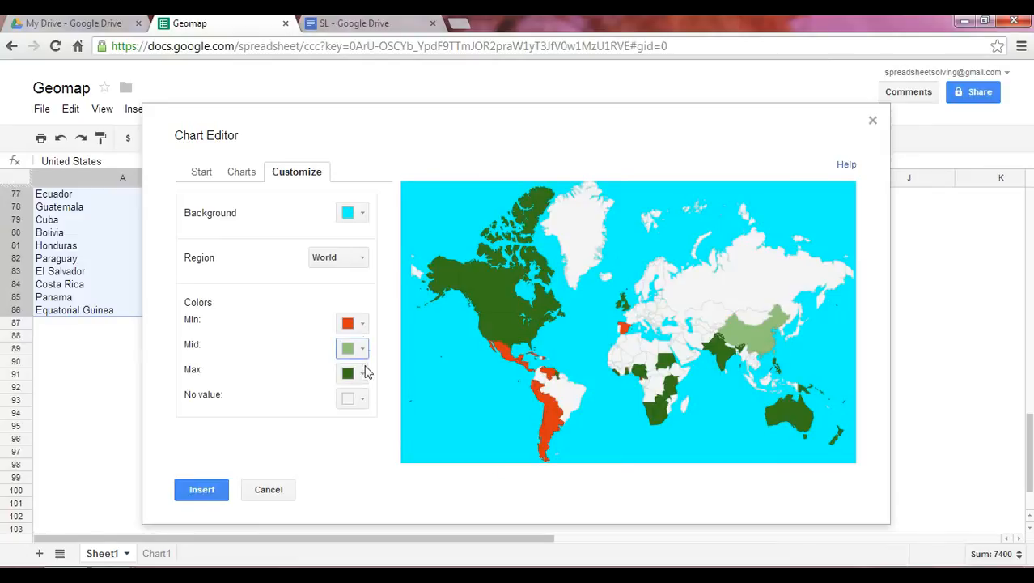
left_click(352, 323)
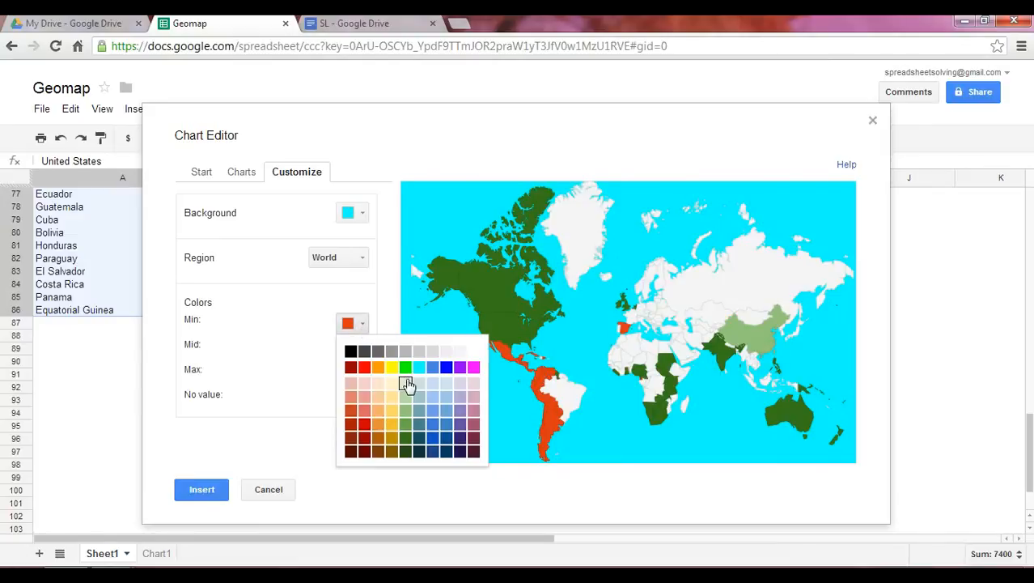
left_click(409, 384)
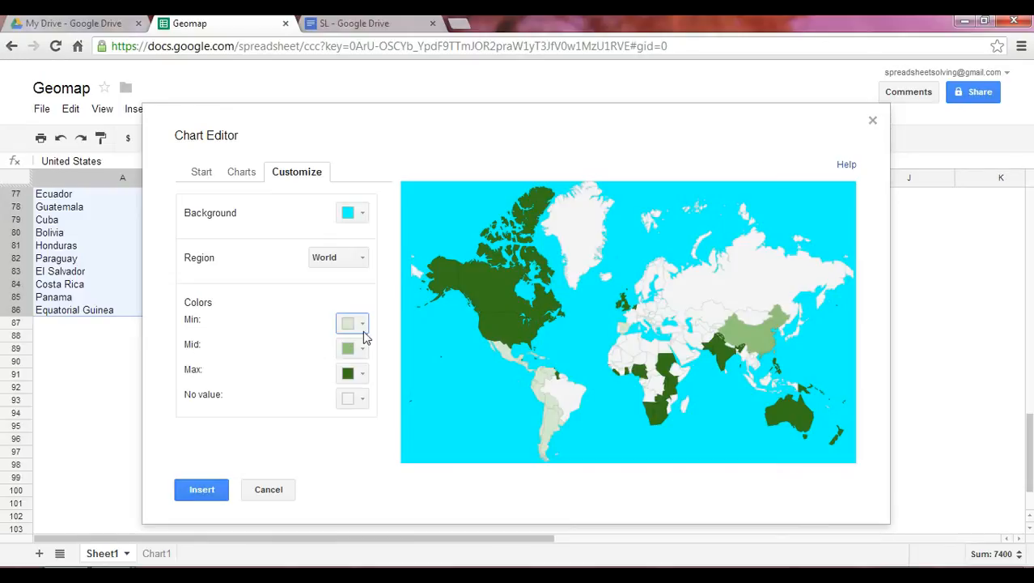
mouse_move(366, 312)
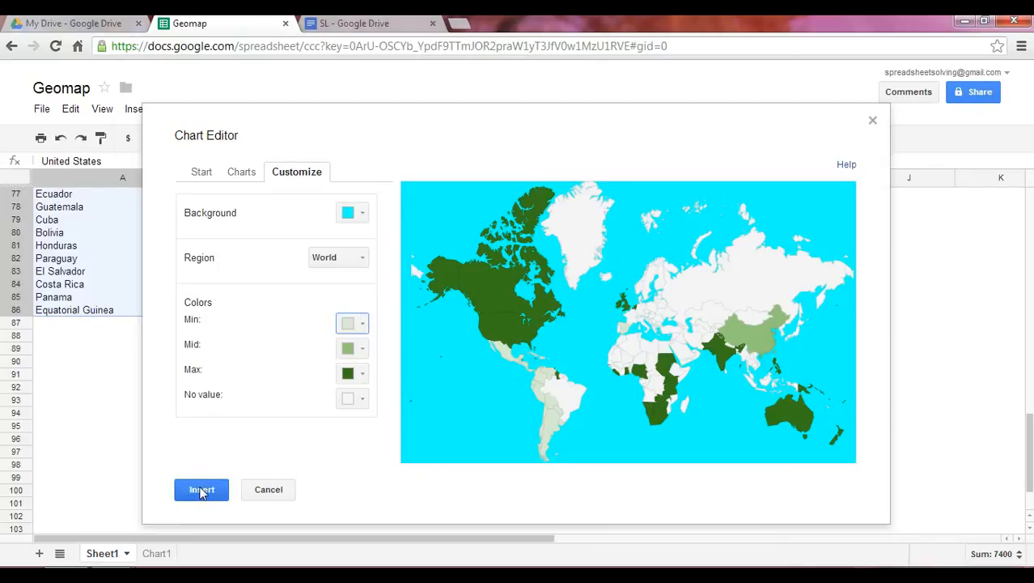
Insert the finished geo chart and view it on the Chart1 sheet
left_click(201, 489)
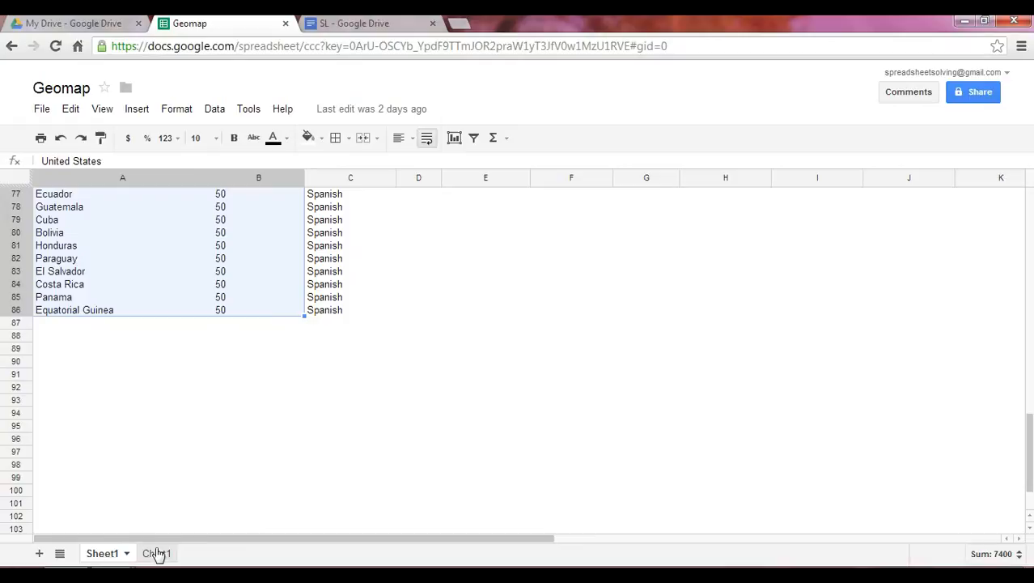
left_click(154, 552)
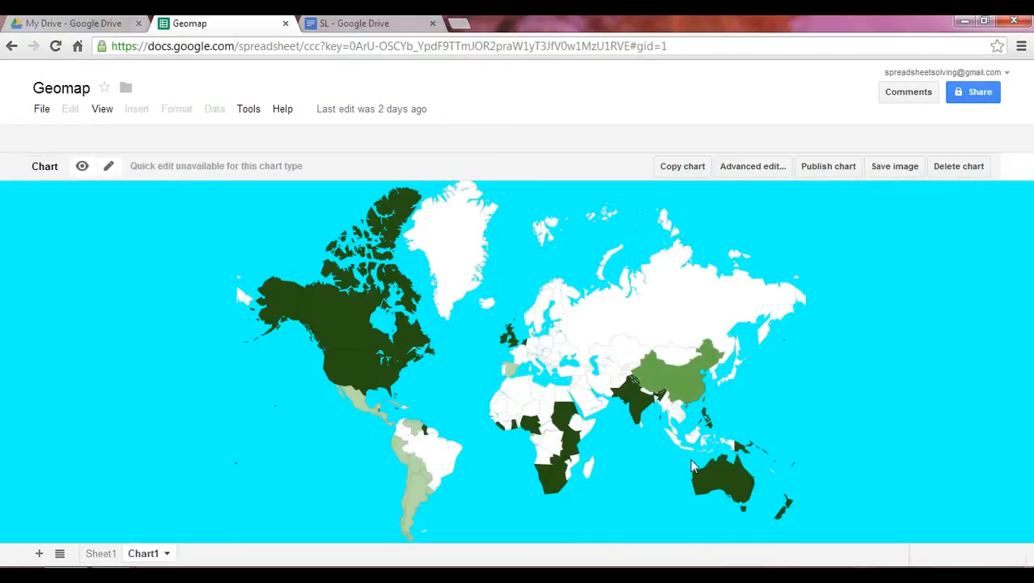